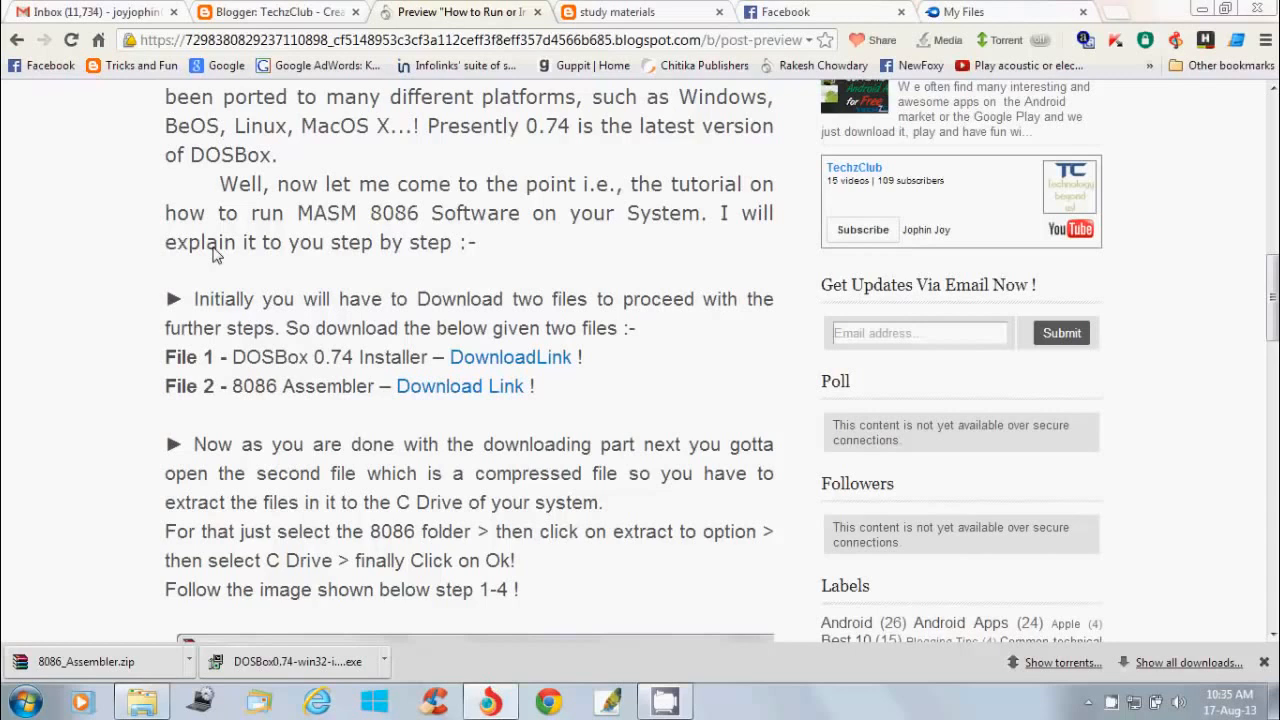
{"action": "mouse_move", "coordinate": [82, 248]}
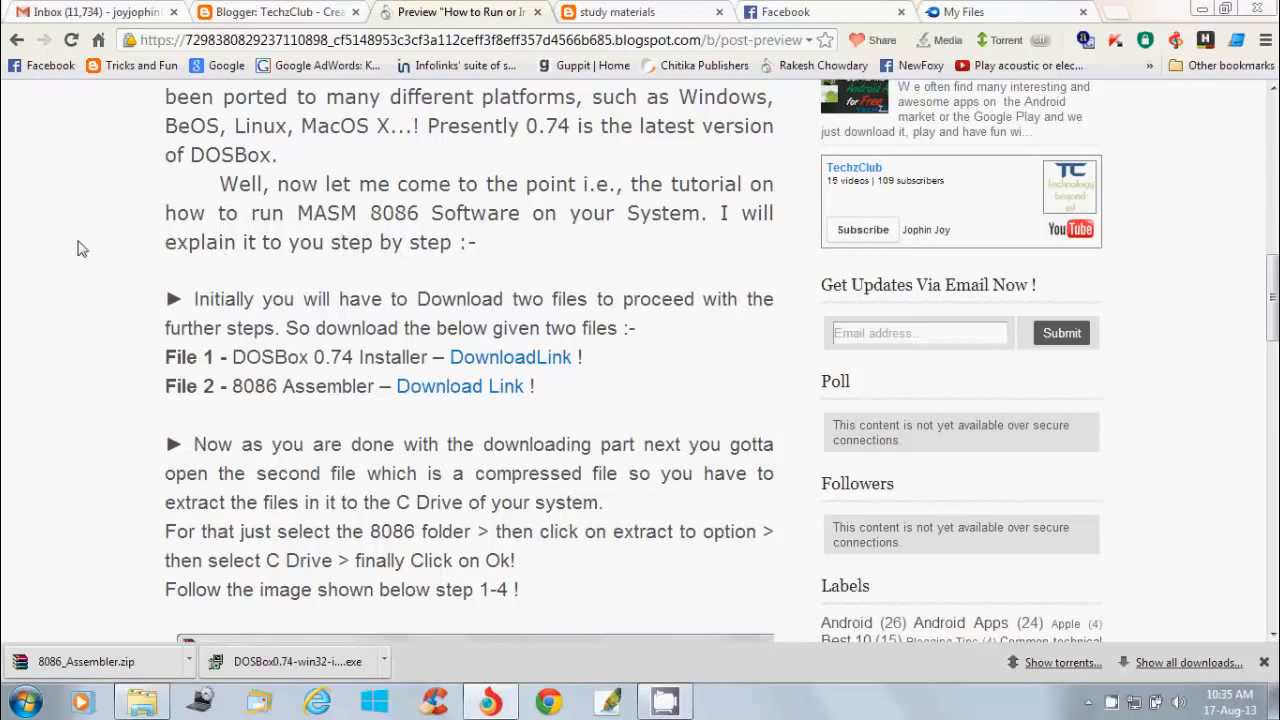
{"action": "mouse_move", "coordinate": [204, 264]}
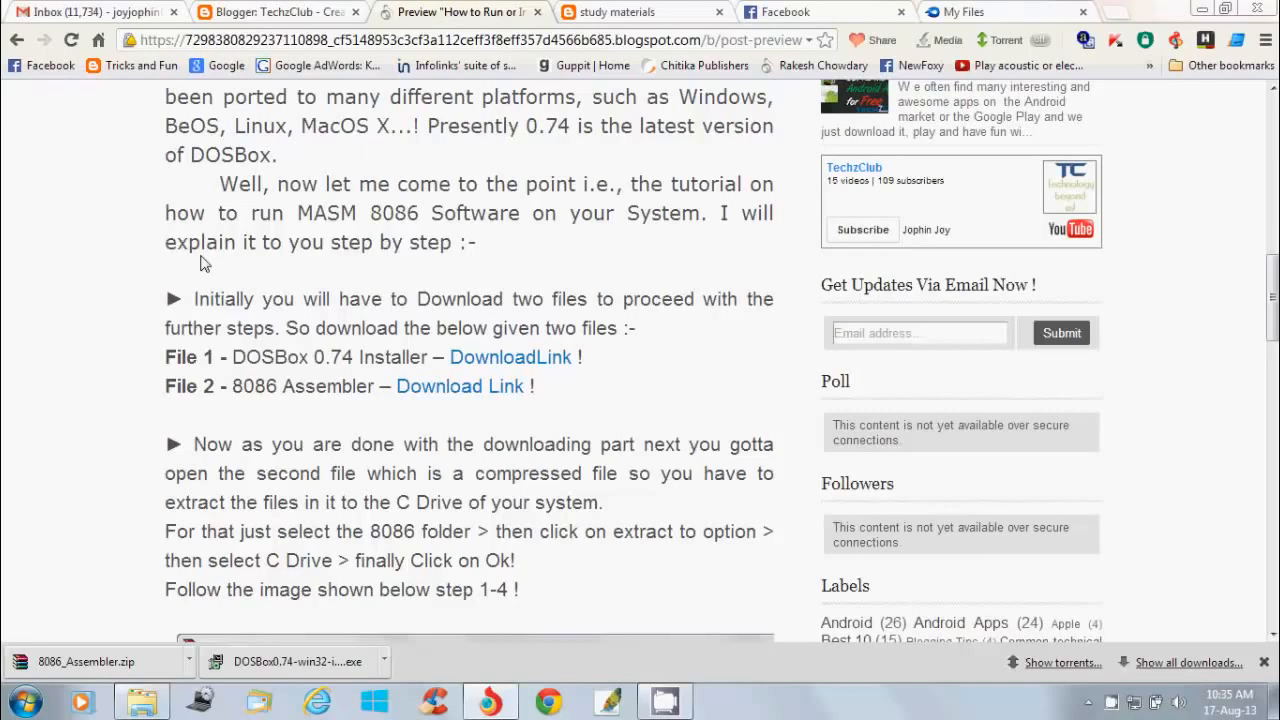
{"action": "mouse_move", "coordinate": [116, 332]}
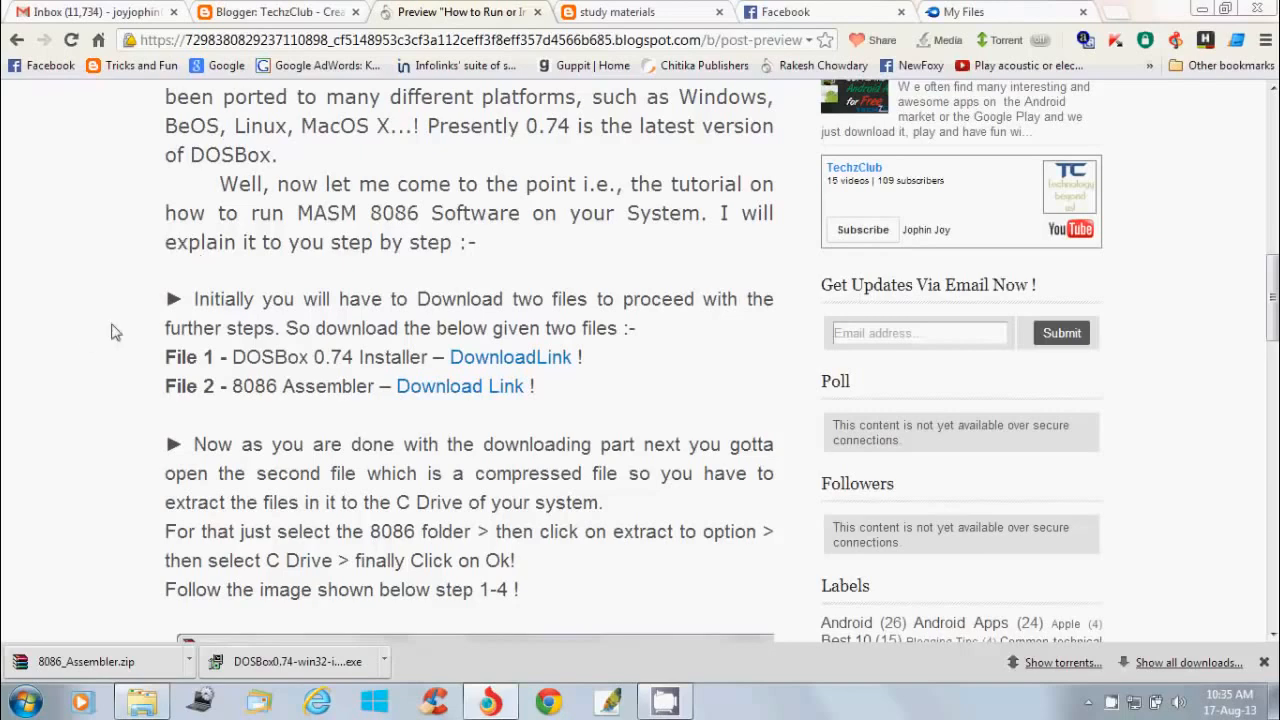
Locate and open 8086_Assembler.zip from the Downloads folder in WinRAR
{"action": "scroll", "scroll_direction": "up", "scroll_amount": 3}
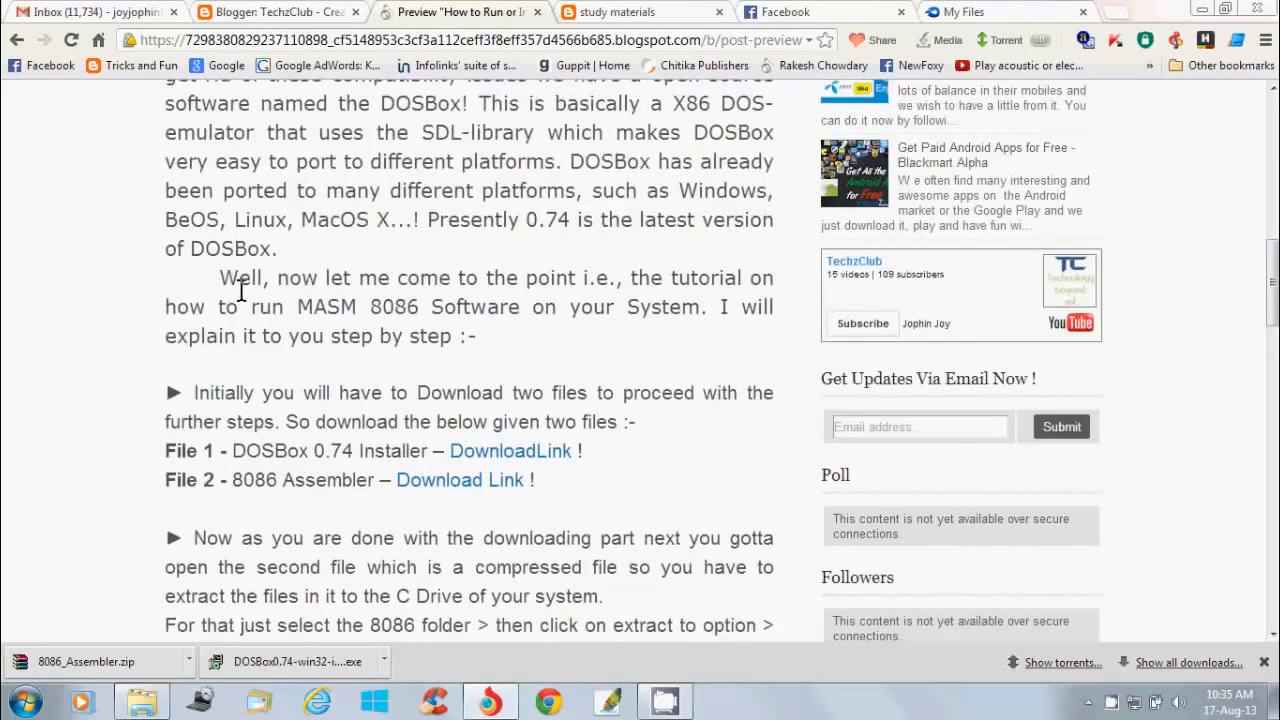
{"action": "scroll", "scroll_direction": "down", "scroll_amount": 3}
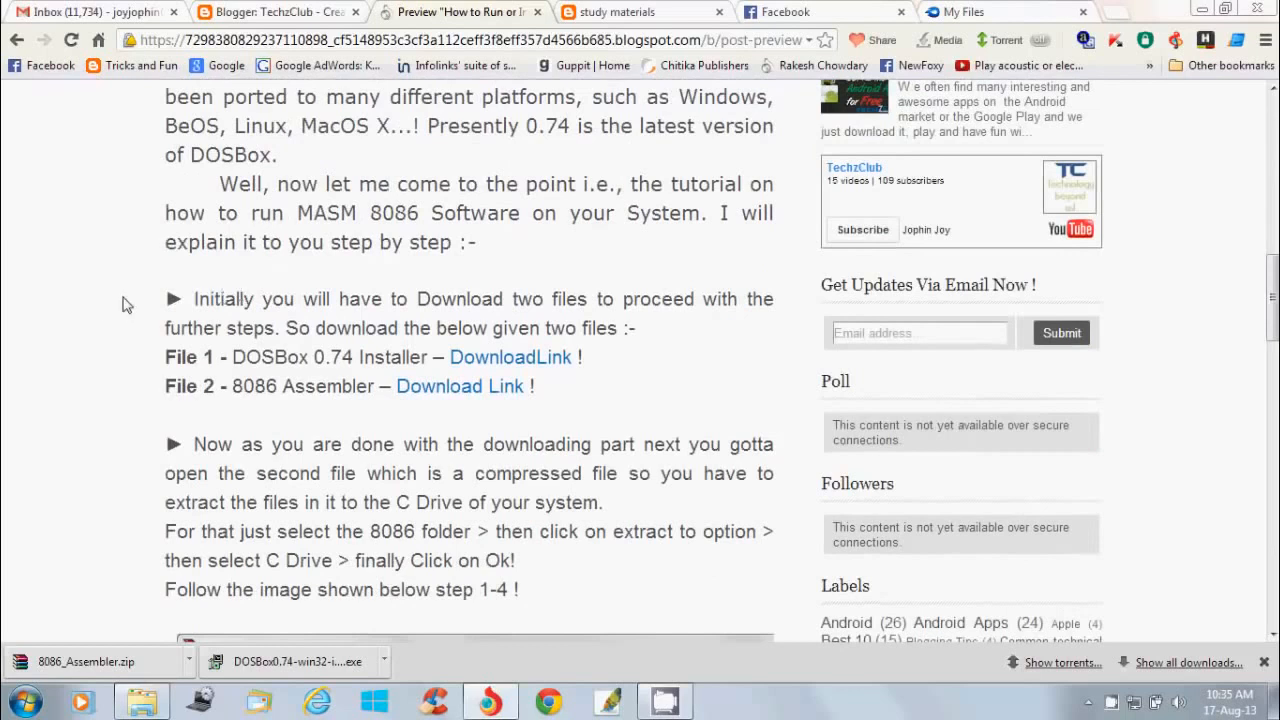
{"action": "mouse_move", "coordinate": [296, 348]}
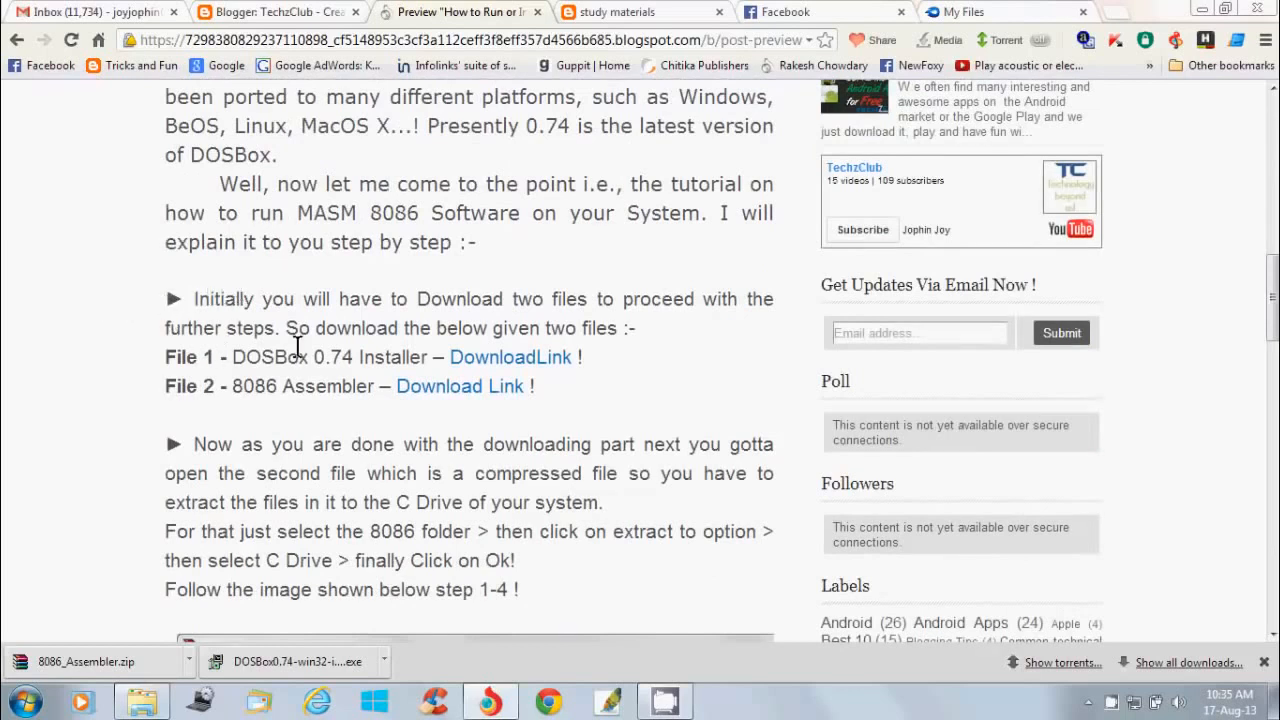
{"action": "mouse_move", "coordinate": [268, 386]}
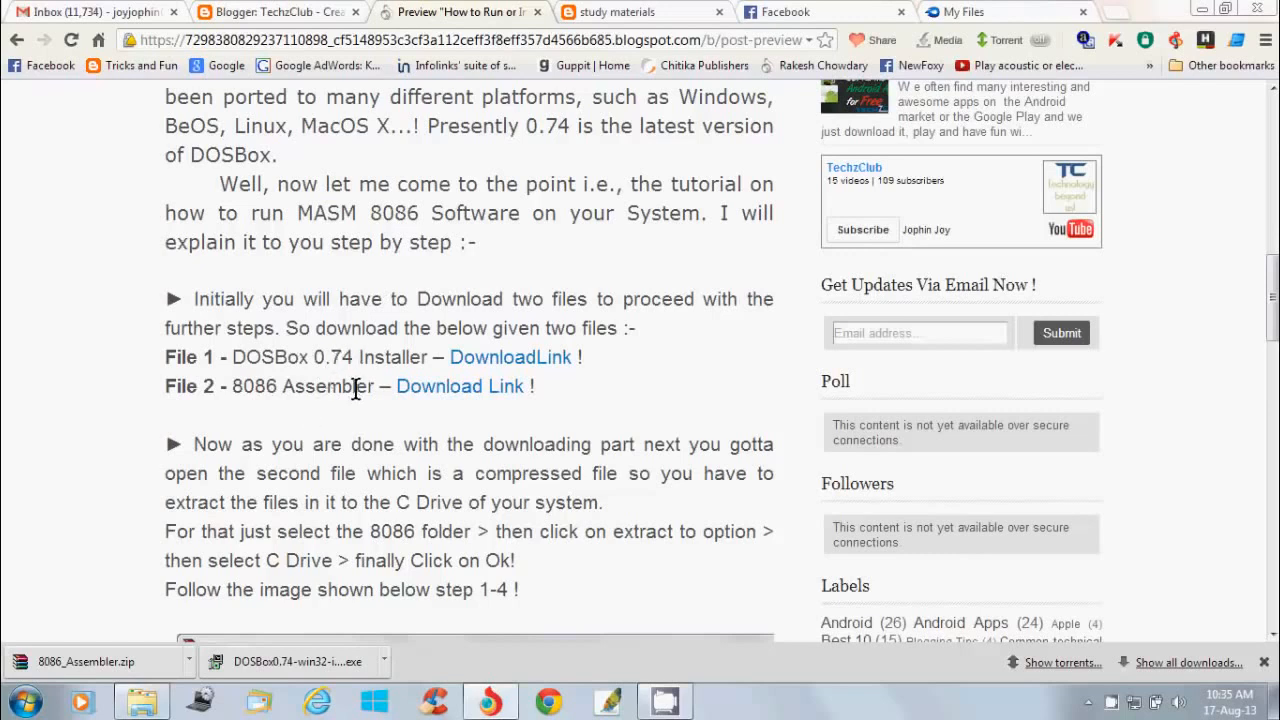
{"action": "mouse_move", "coordinate": [358, 356]}
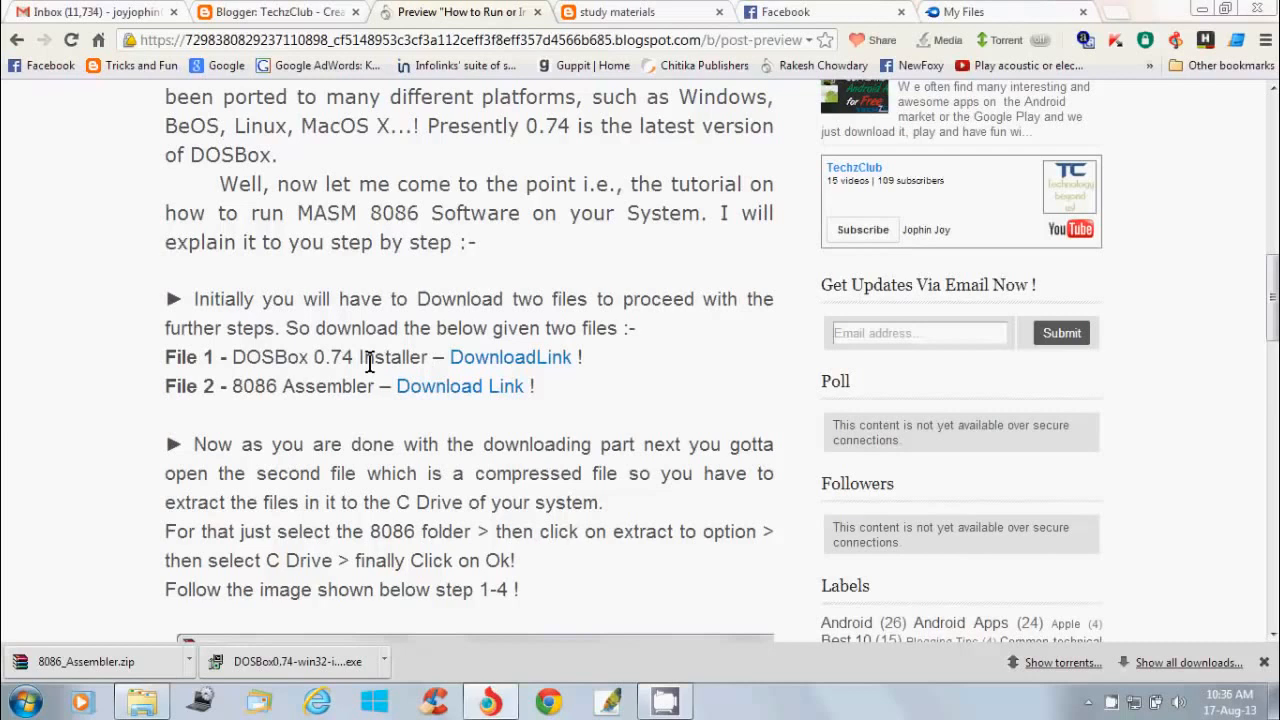
{"action": "mouse_move", "coordinate": [476, 364]}
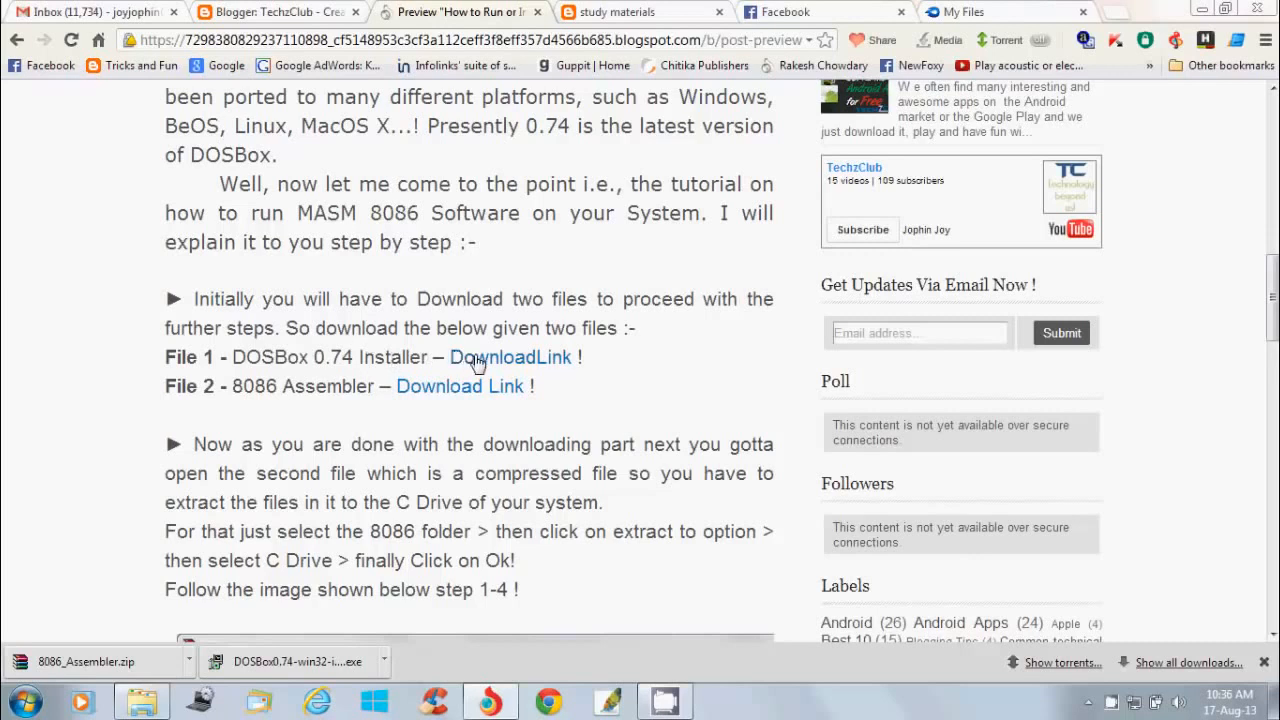
{"action": "mouse_move", "coordinate": [510, 356]}
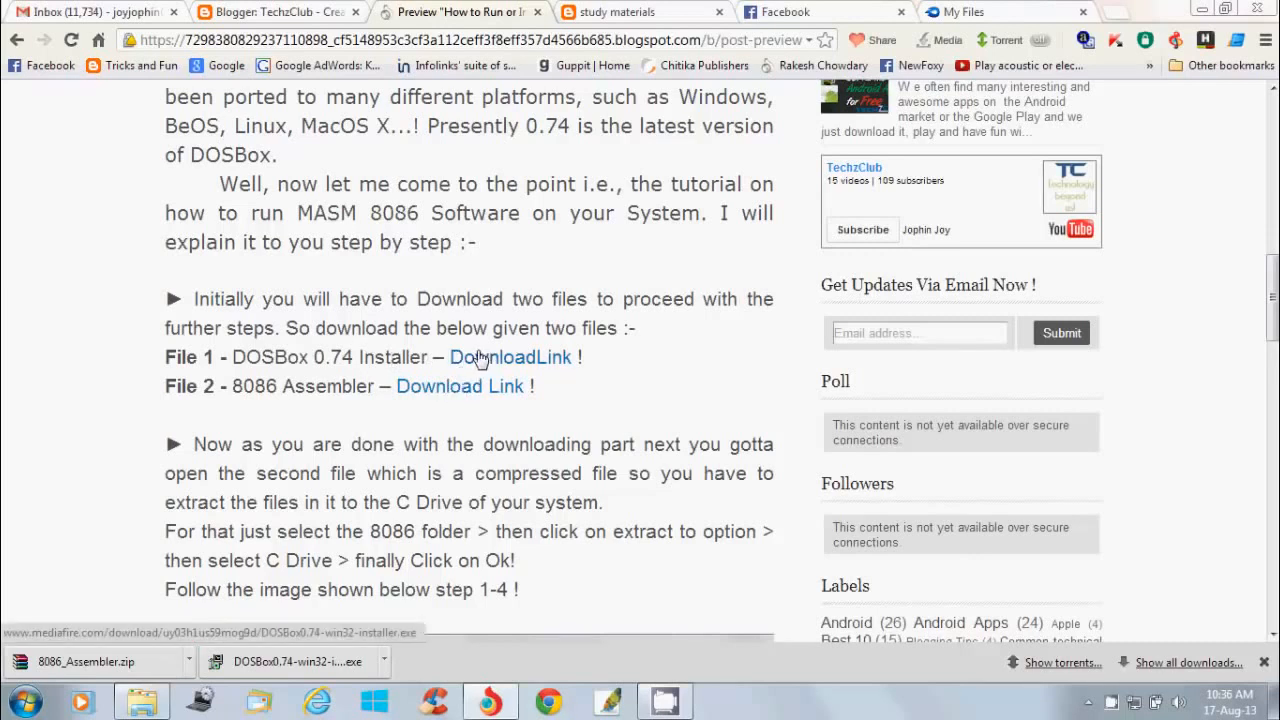
{"action": "mouse_move", "coordinate": [386, 328]}
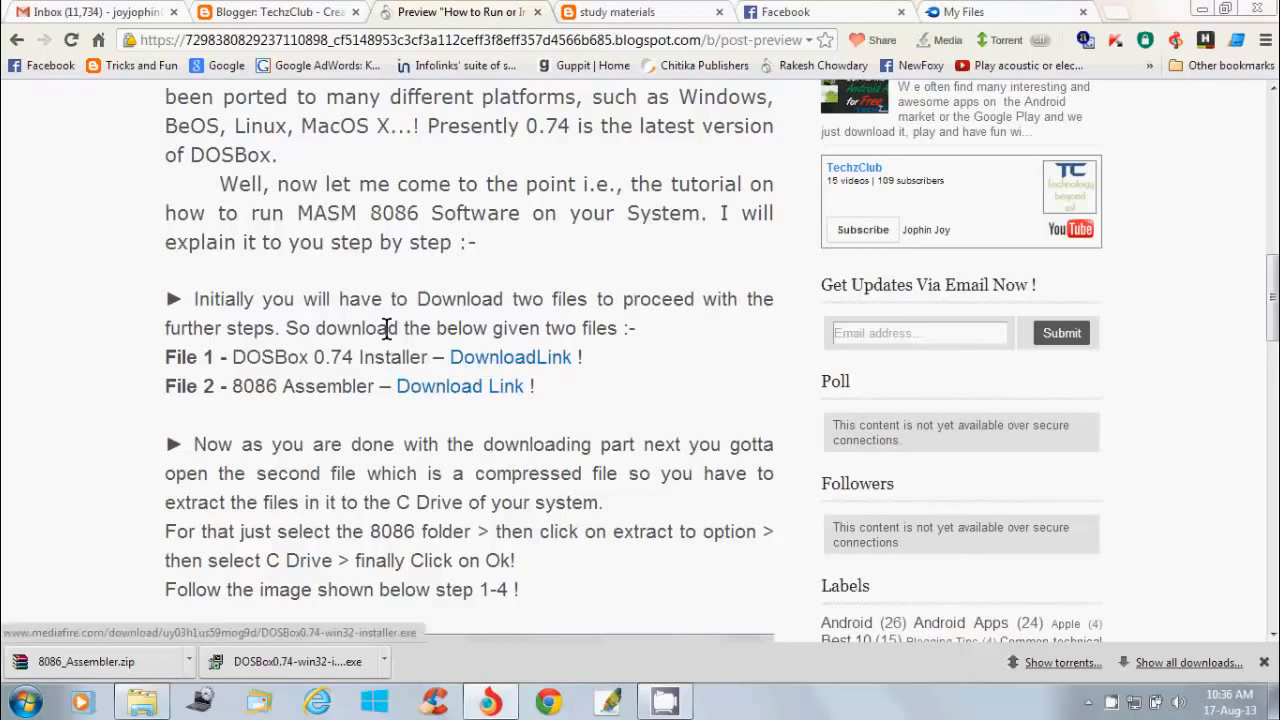
{"action": "scroll", "scroll_direction": "down", "scroll_amount": 3}
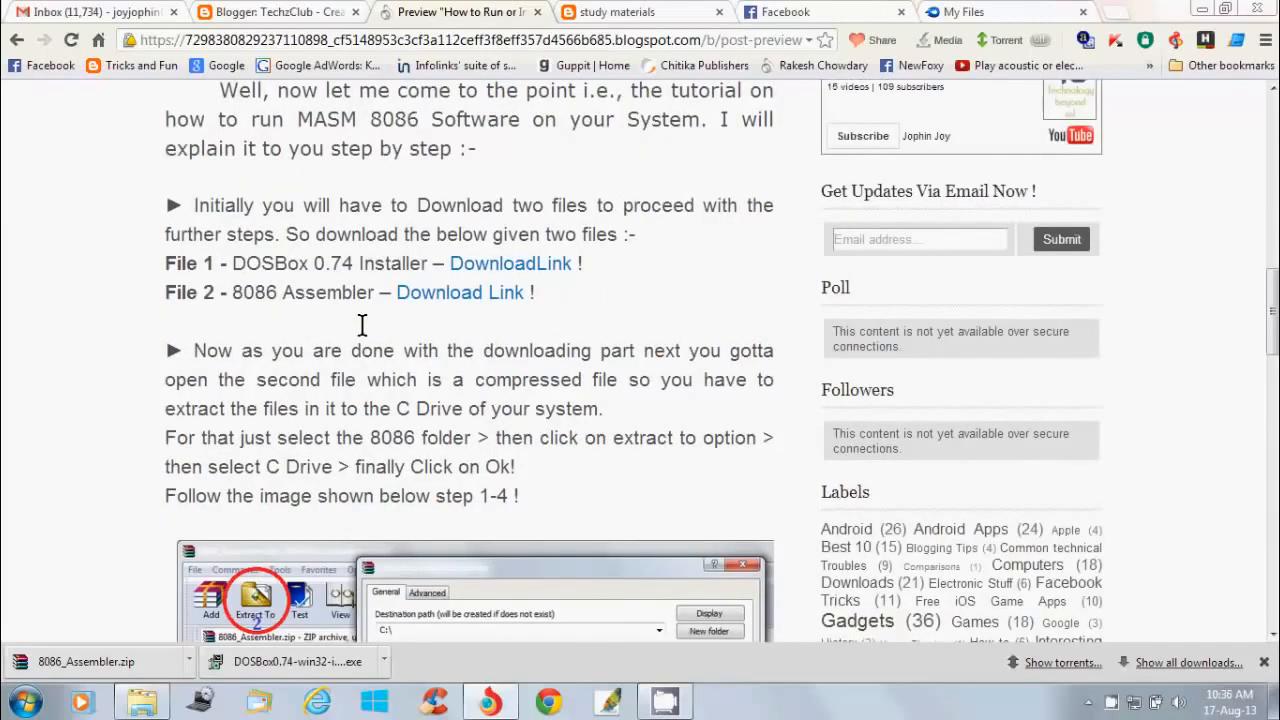
{"action": "scroll", "scroll_direction": "down", "scroll_amount": 3}
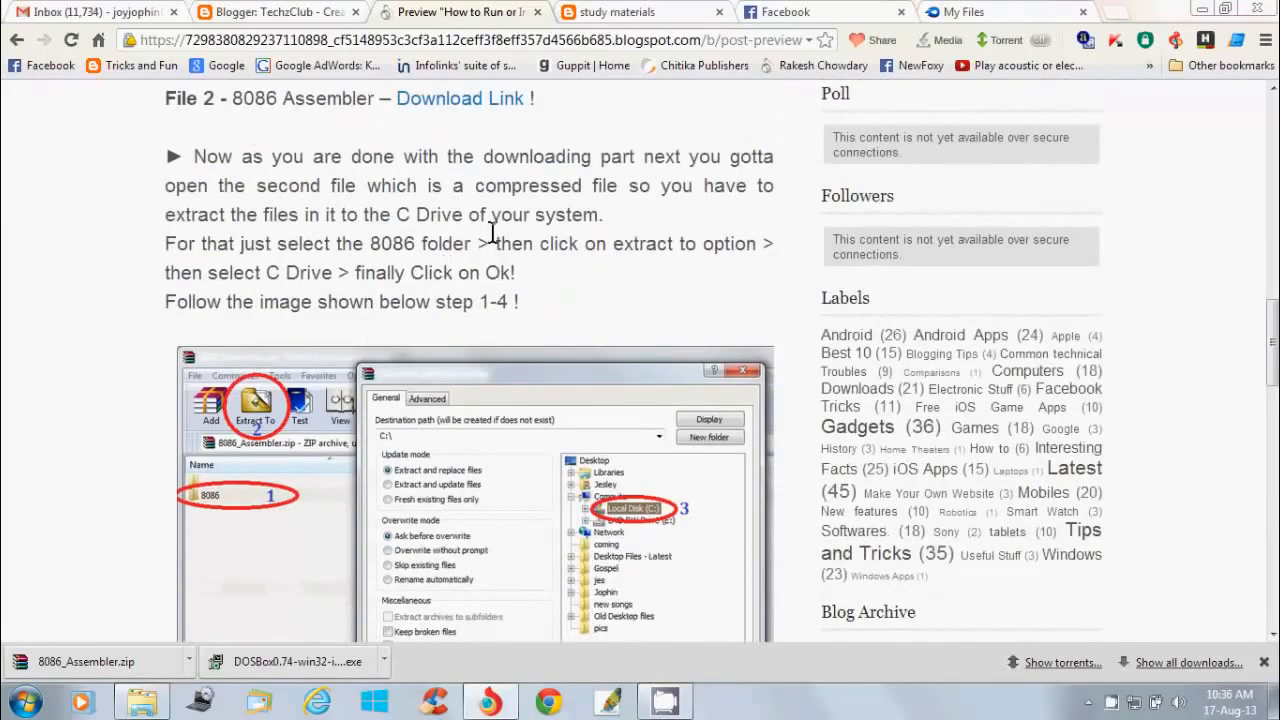
{"action": "scroll", "scroll_direction": "up", "scroll_amount": 3}
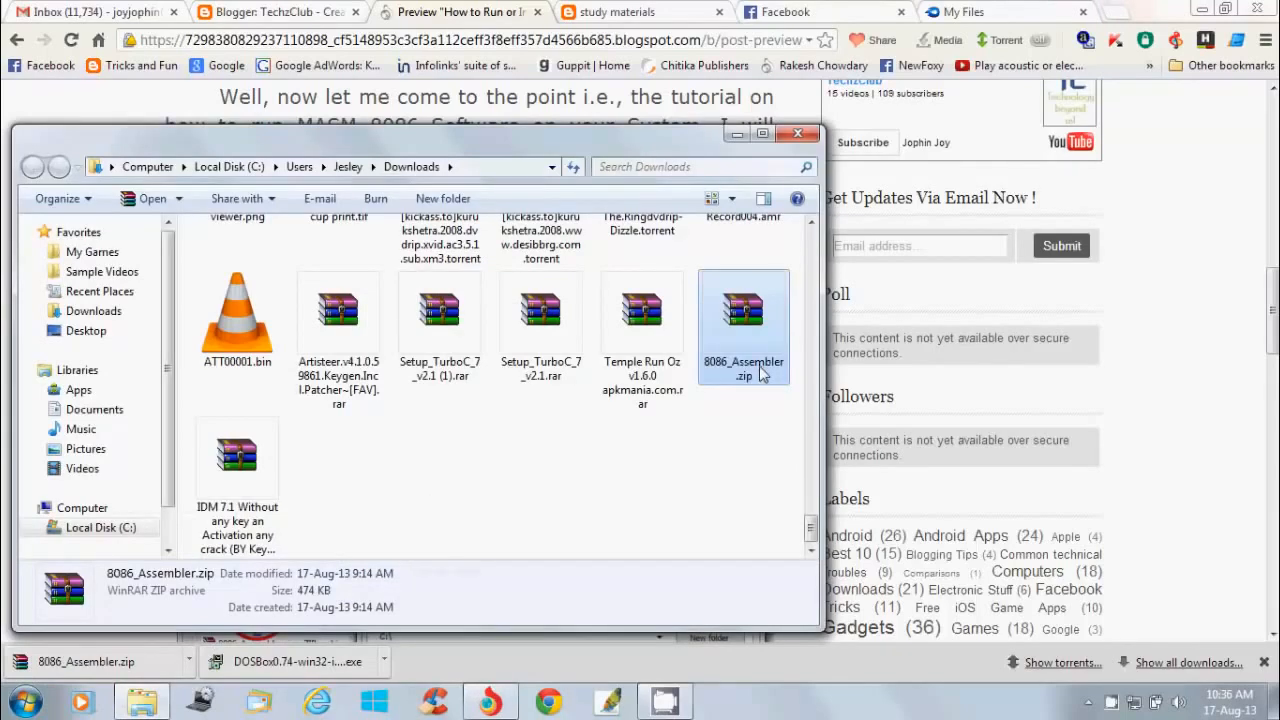
{"action": "double_click", "coordinate": [744, 324]}
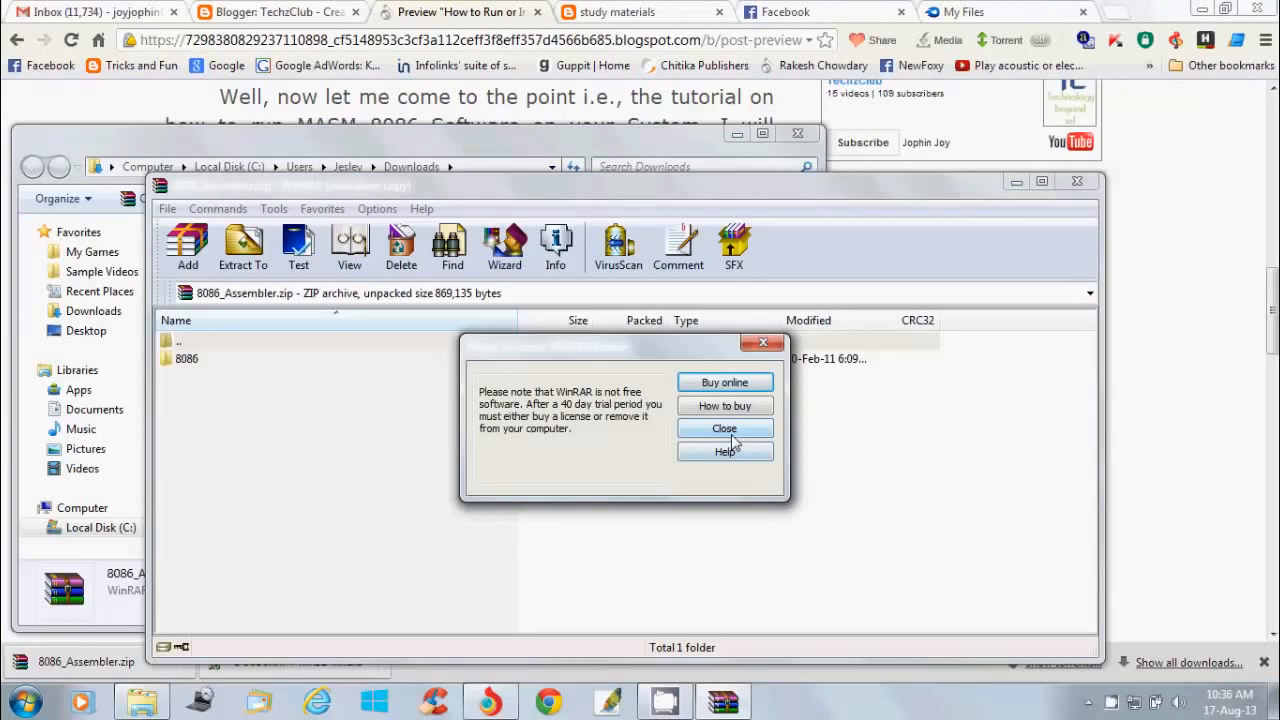
Extract the 8086 folder to C:\, keeping any files that already exist there
{"action": "left_click", "coordinate": [724, 428]}
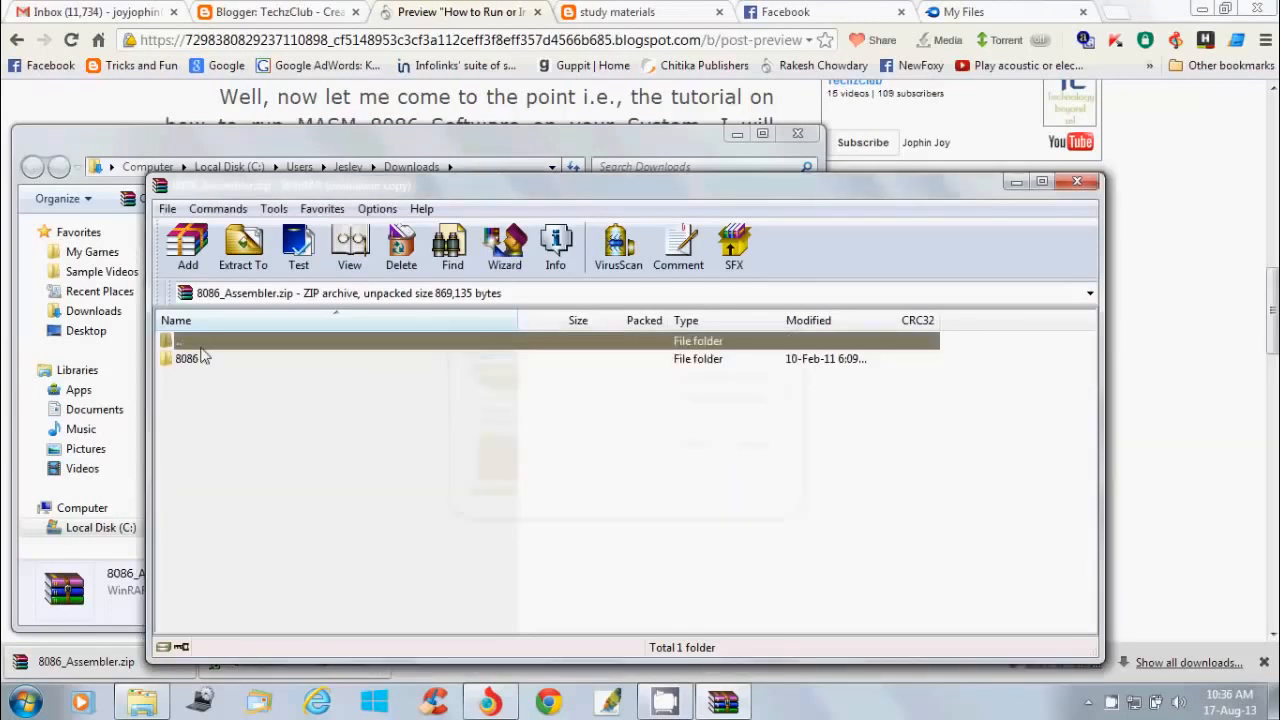
{"action": "left_click", "coordinate": [186, 358]}
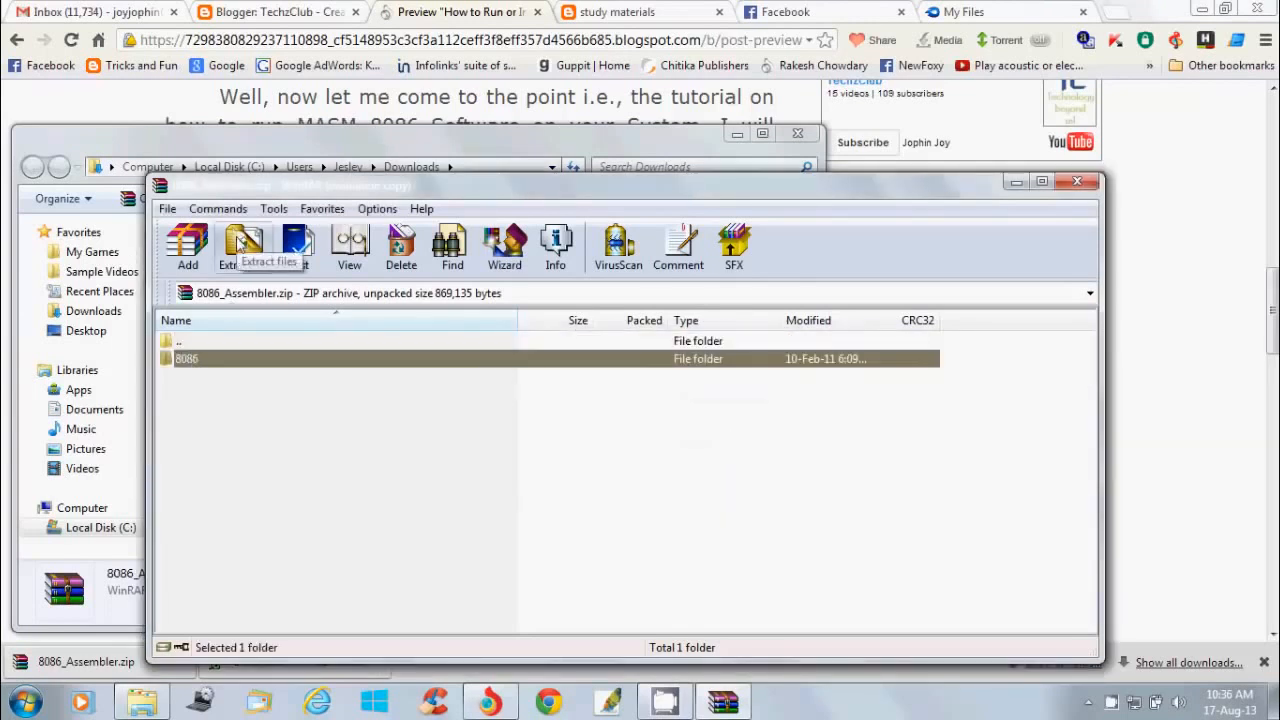
{"action": "left_click", "coordinate": [244, 248]}
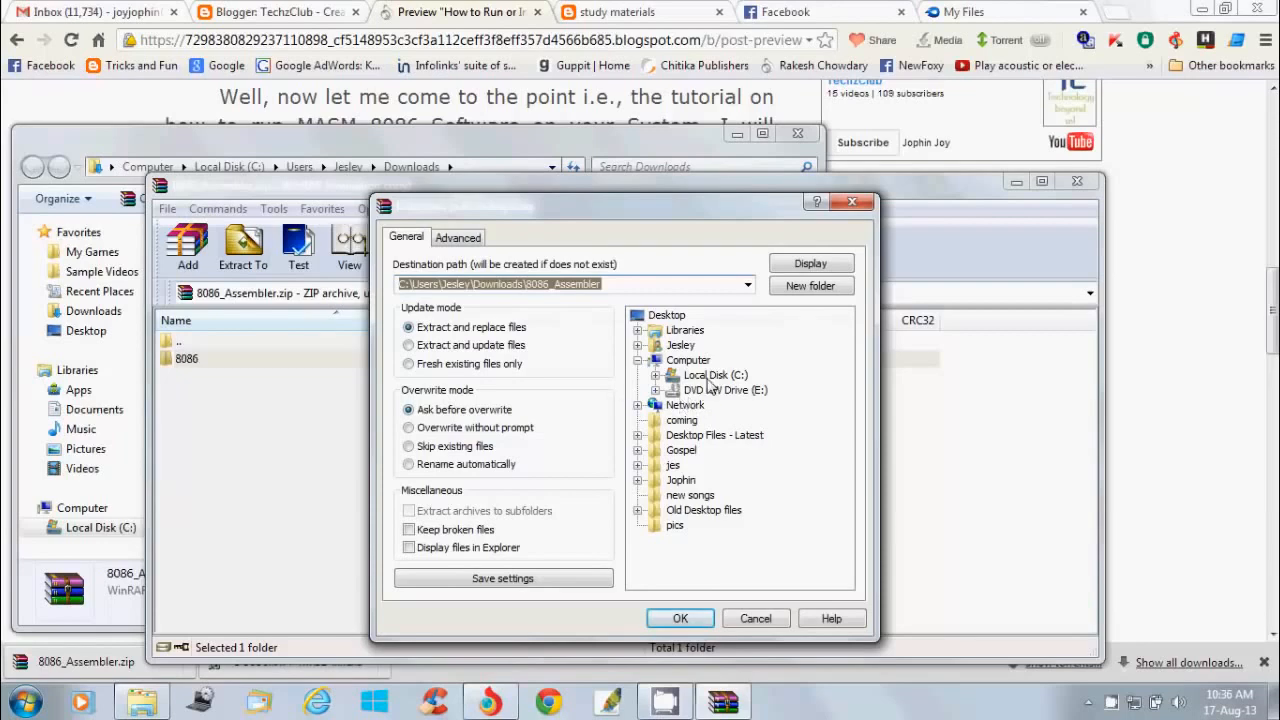
{"action": "left_click", "coordinate": [714, 374]}
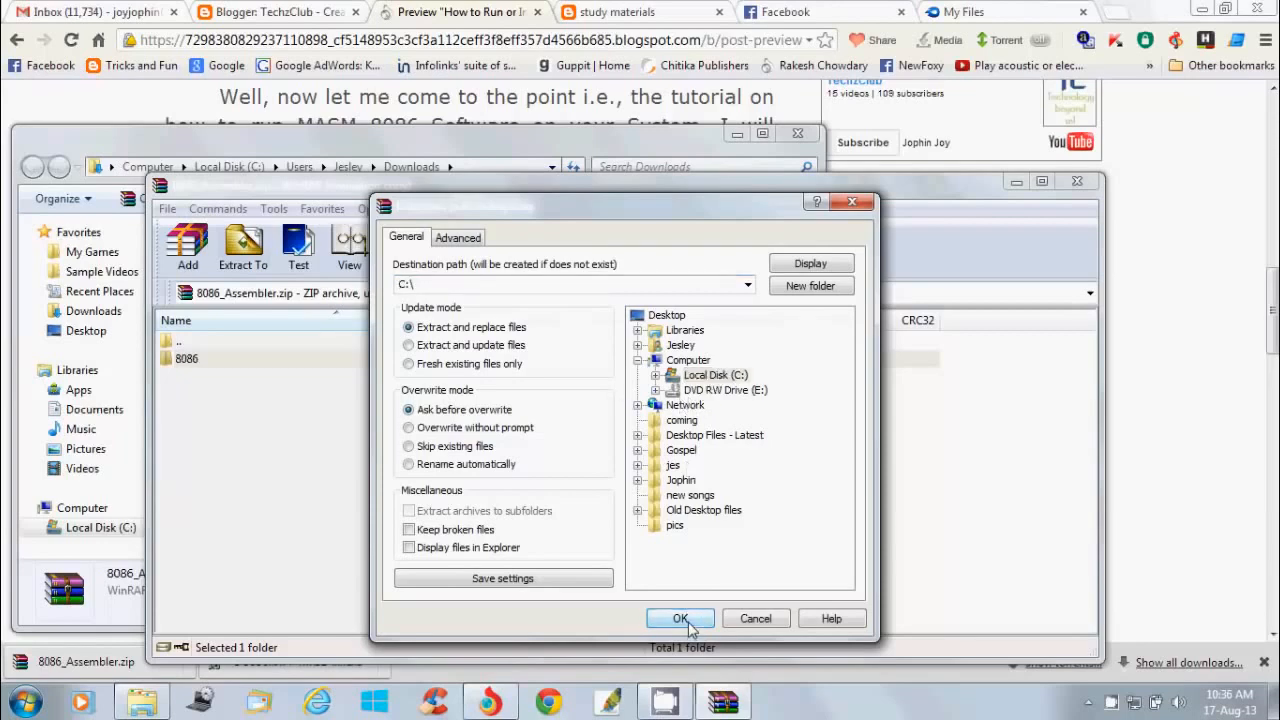
{"action": "left_click", "coordinate": [680, 618]}
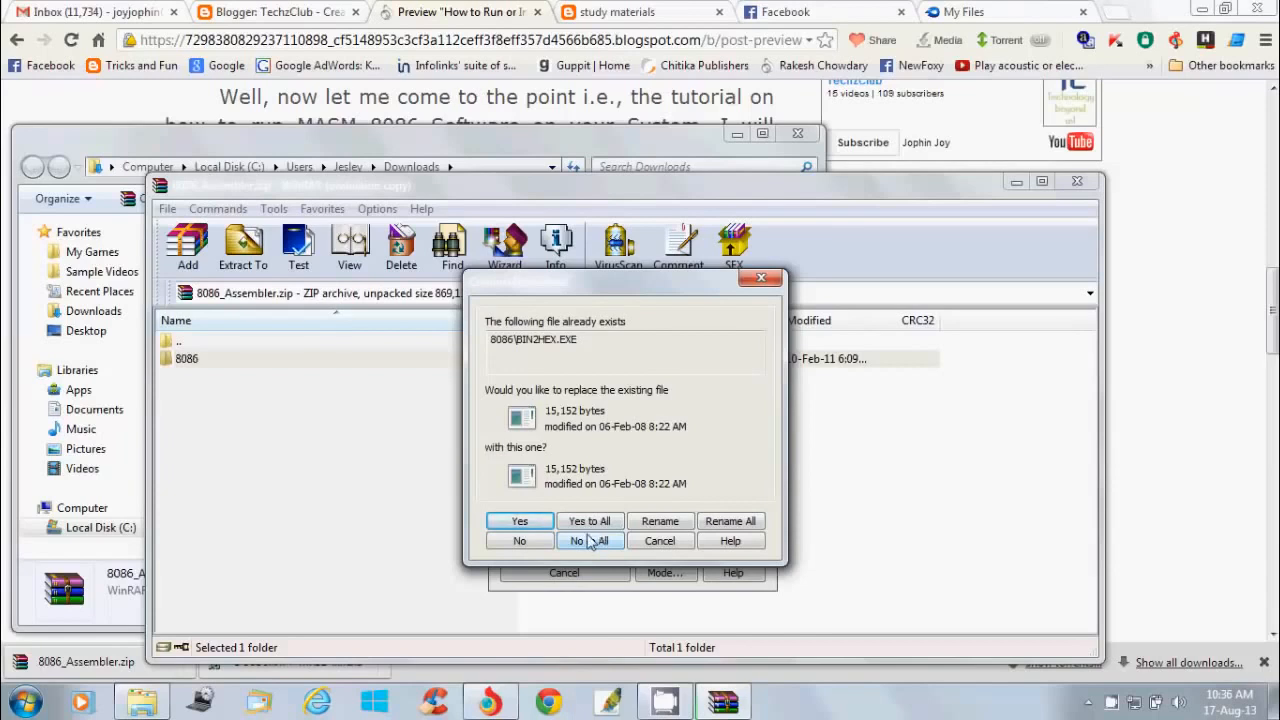
{"action": "left_click", "coordinate": [588, 540]}
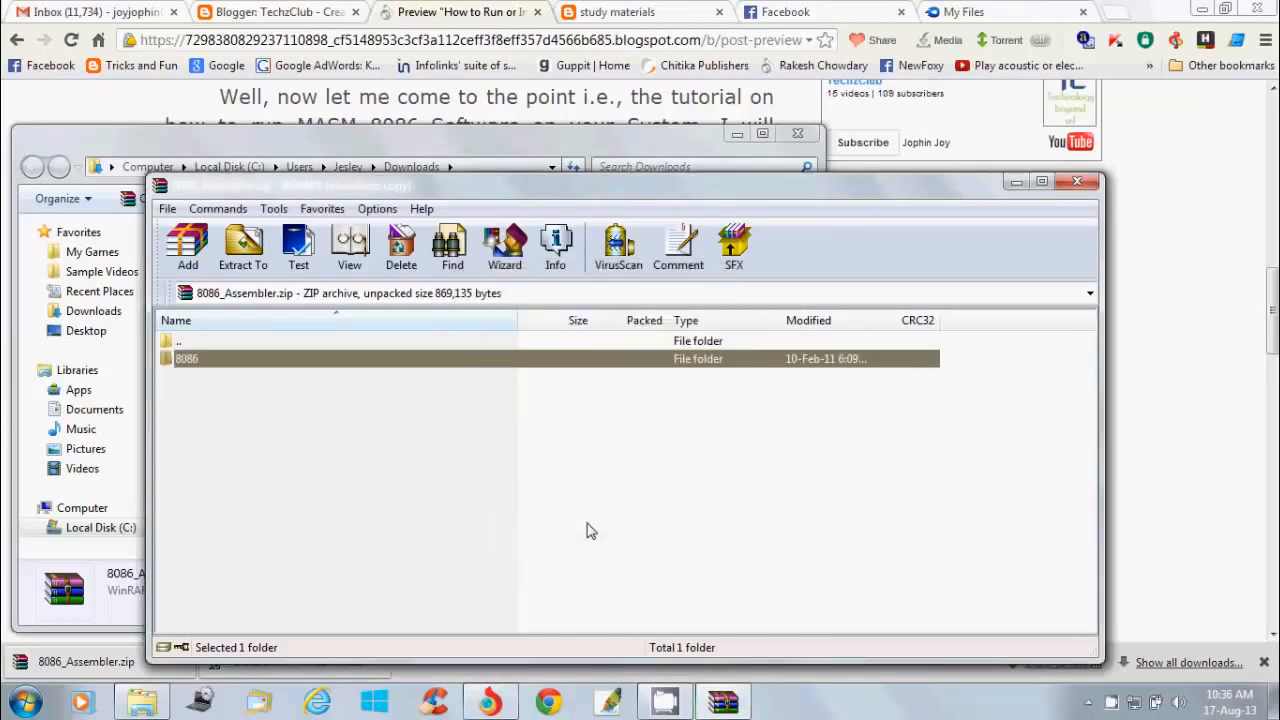
{"action": "mouse_move", "coordinate": [1078, 180]}
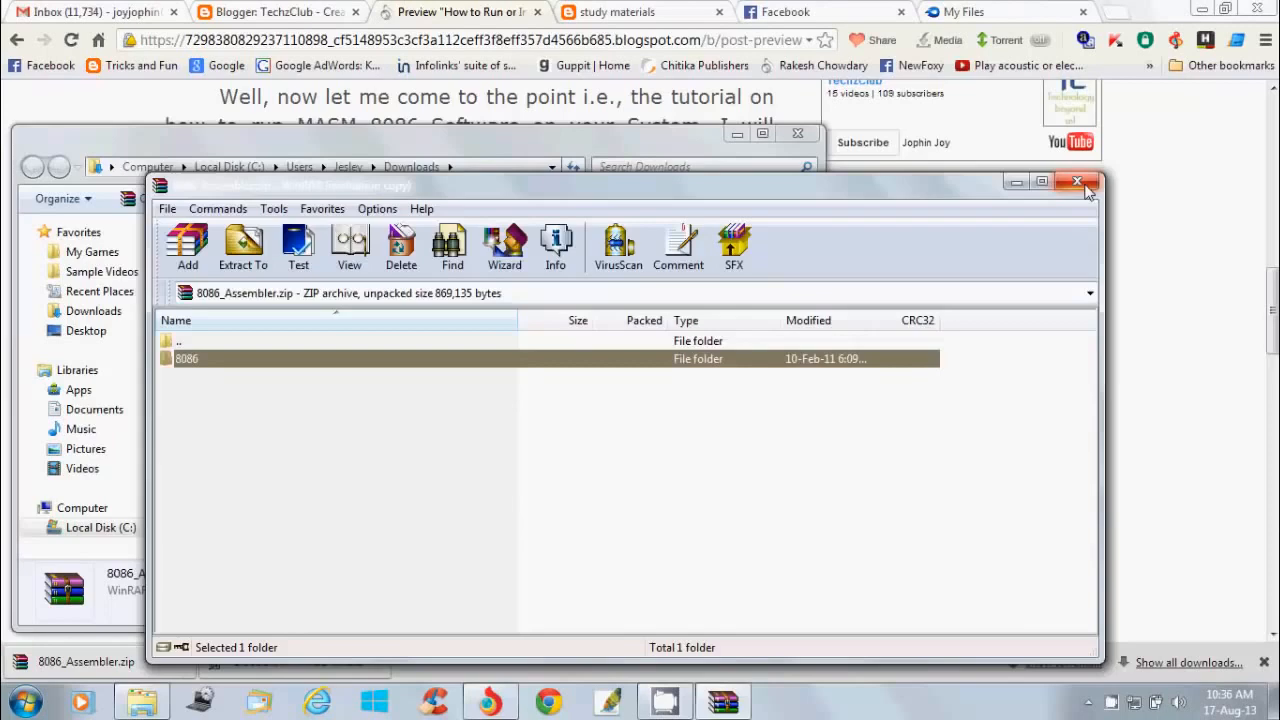
Return to the Chrome tutorial and read down to the DOSBox install step
{"action": "left_click", "coordinate": [1076, 180]}
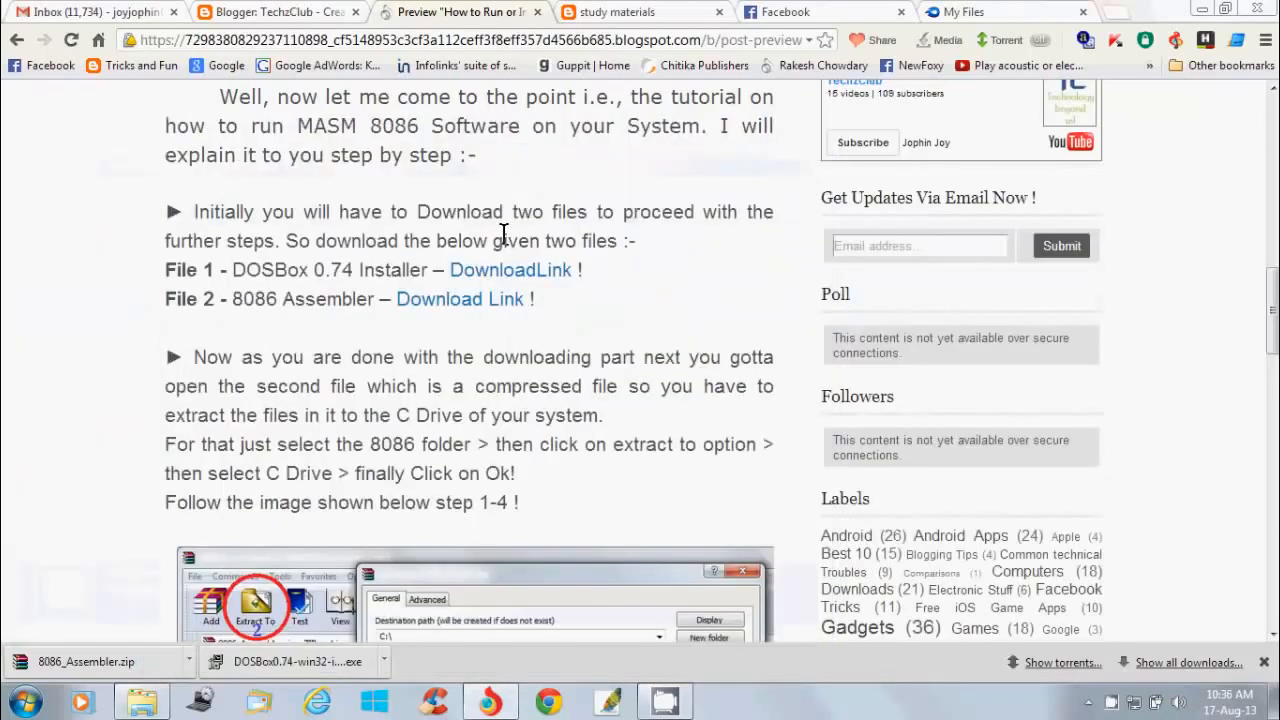
{"action": "scroll", "scroll_direction": "down", "scroll_amount": 3}
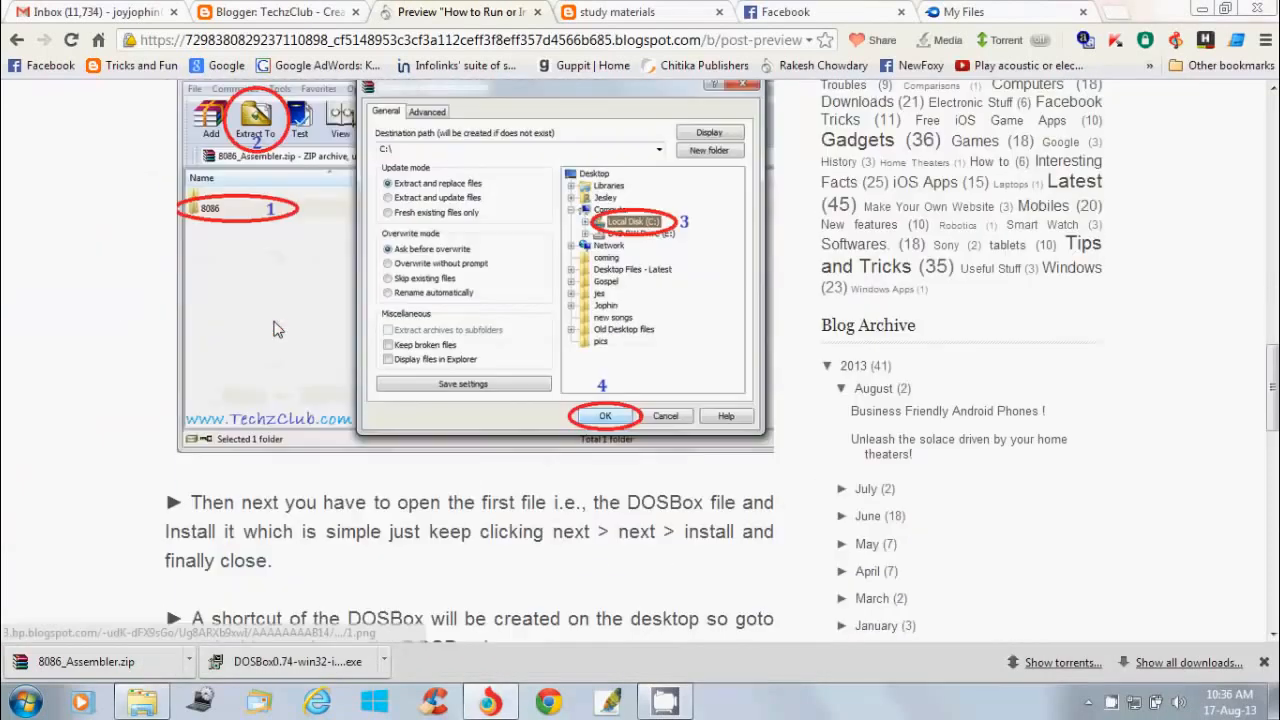
{"action": "mouse_move", "coordinate": [604, 352]}
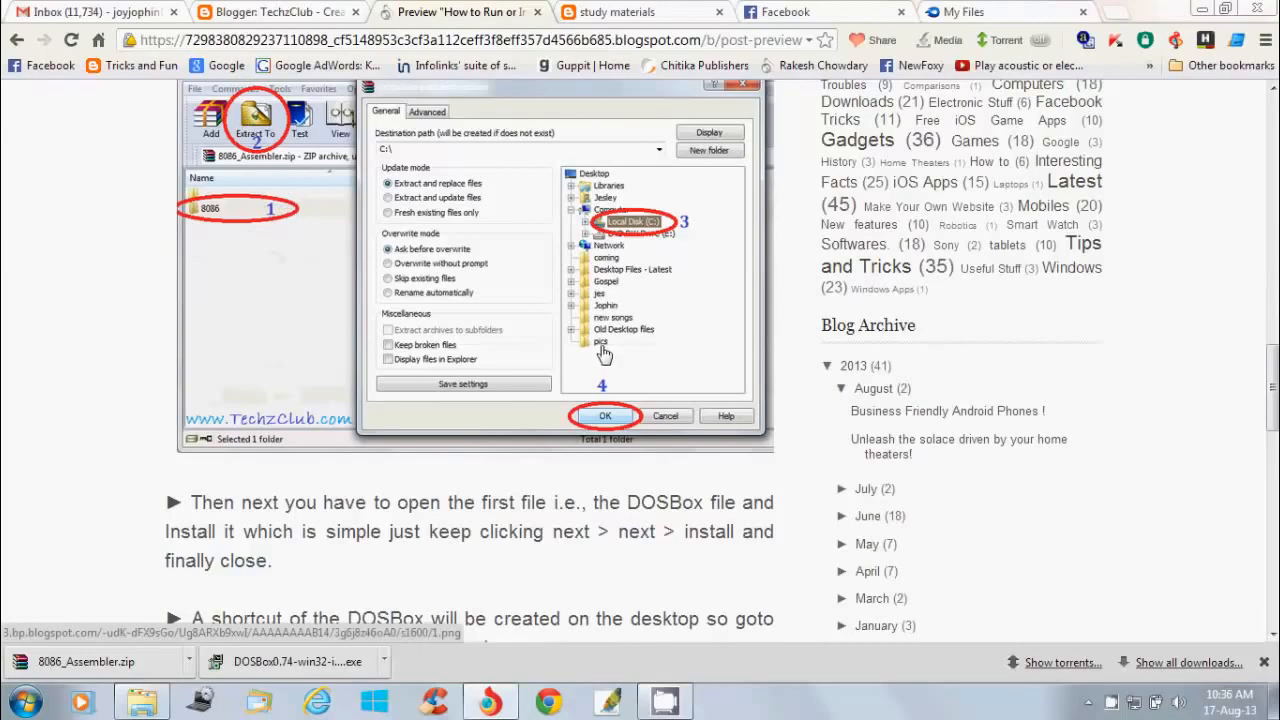
{"action": "scroll", "scroll_direction": "down", "scroll_amount": 3}
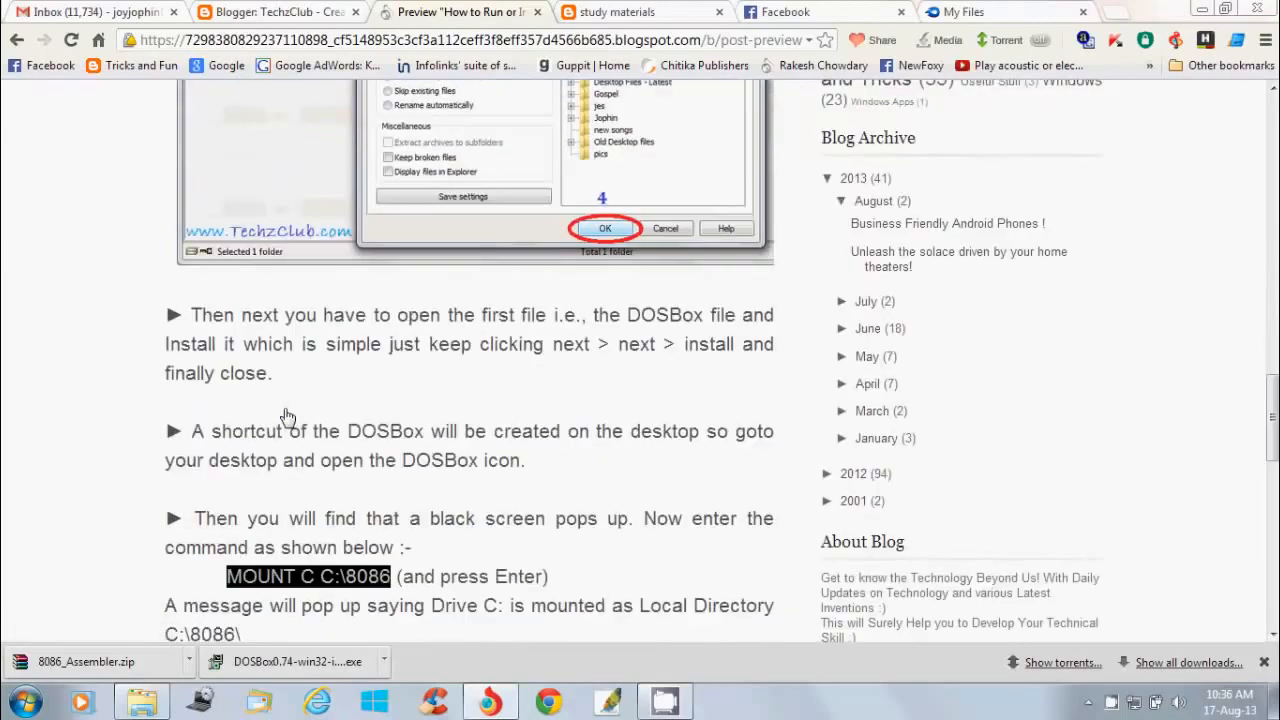
{"action": "mouse_move", "coordinate": [464, 376]}
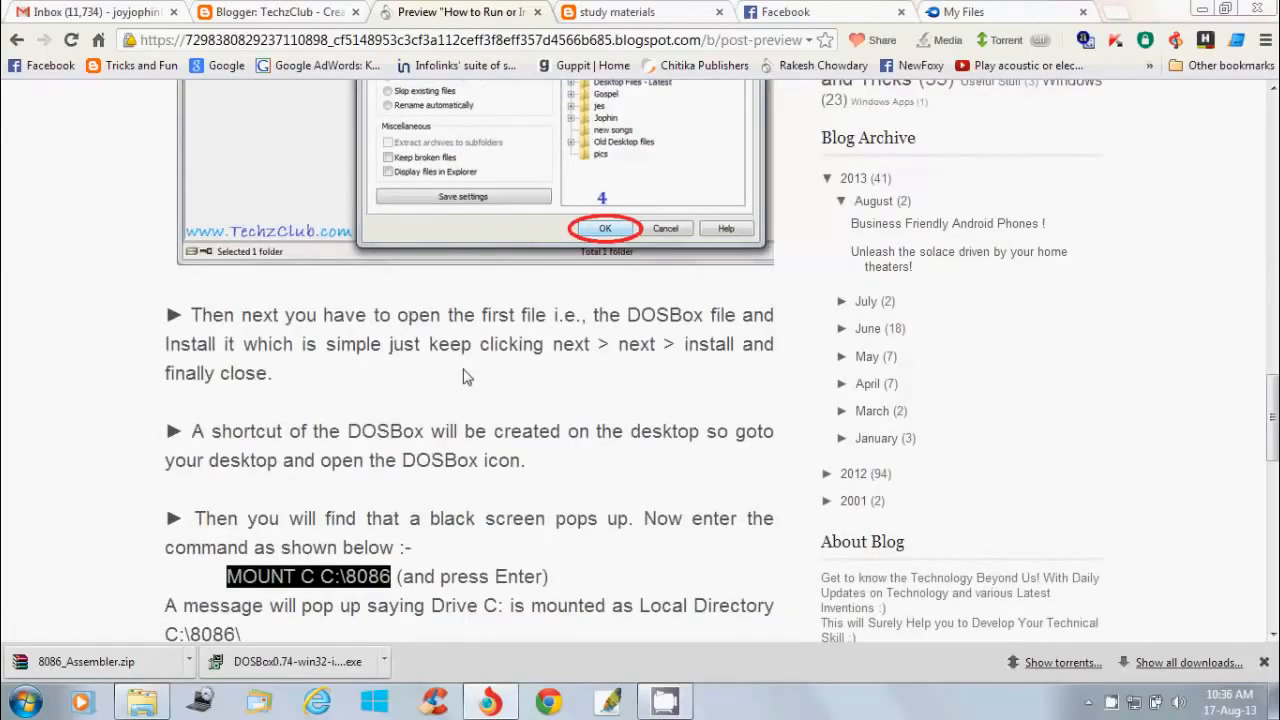
{"action": "mouse_move", "coordinate": [448, 460]}
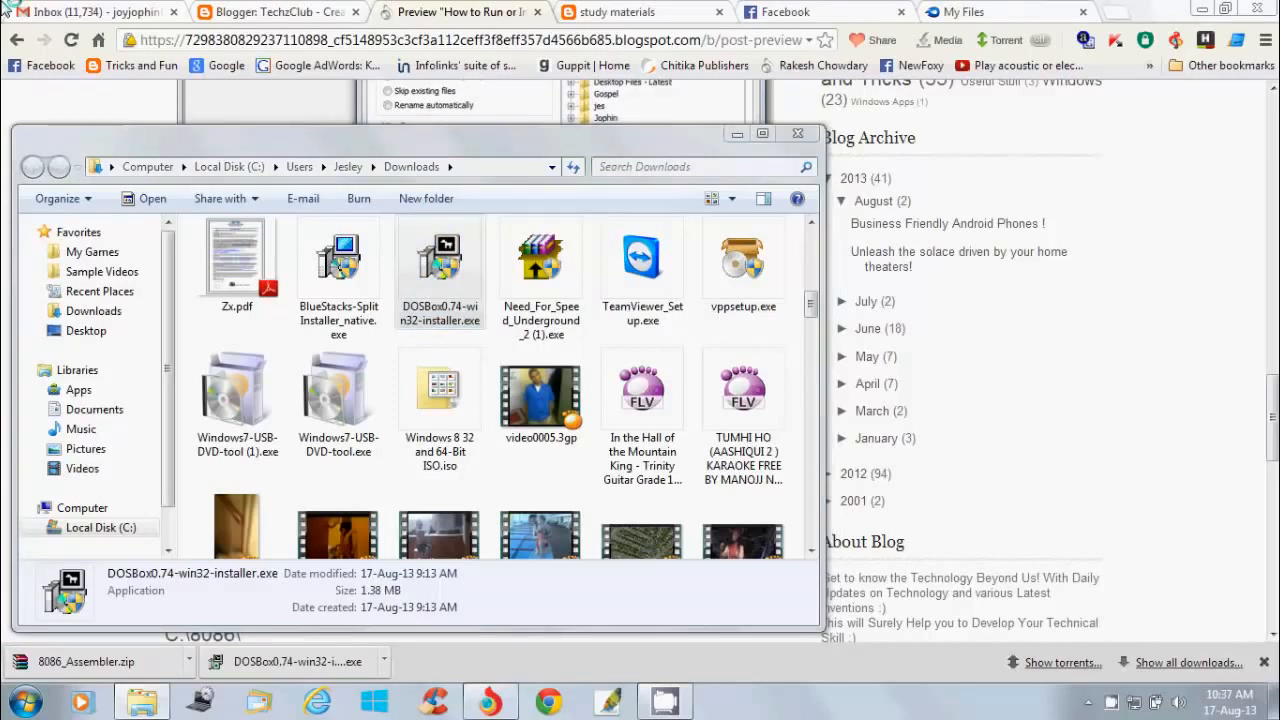
Run DOSBox0.74-win32-installer.exe, accept the licence, install to the default folder and finish
{"action": "double_click", "coordinate": [440, 260]}
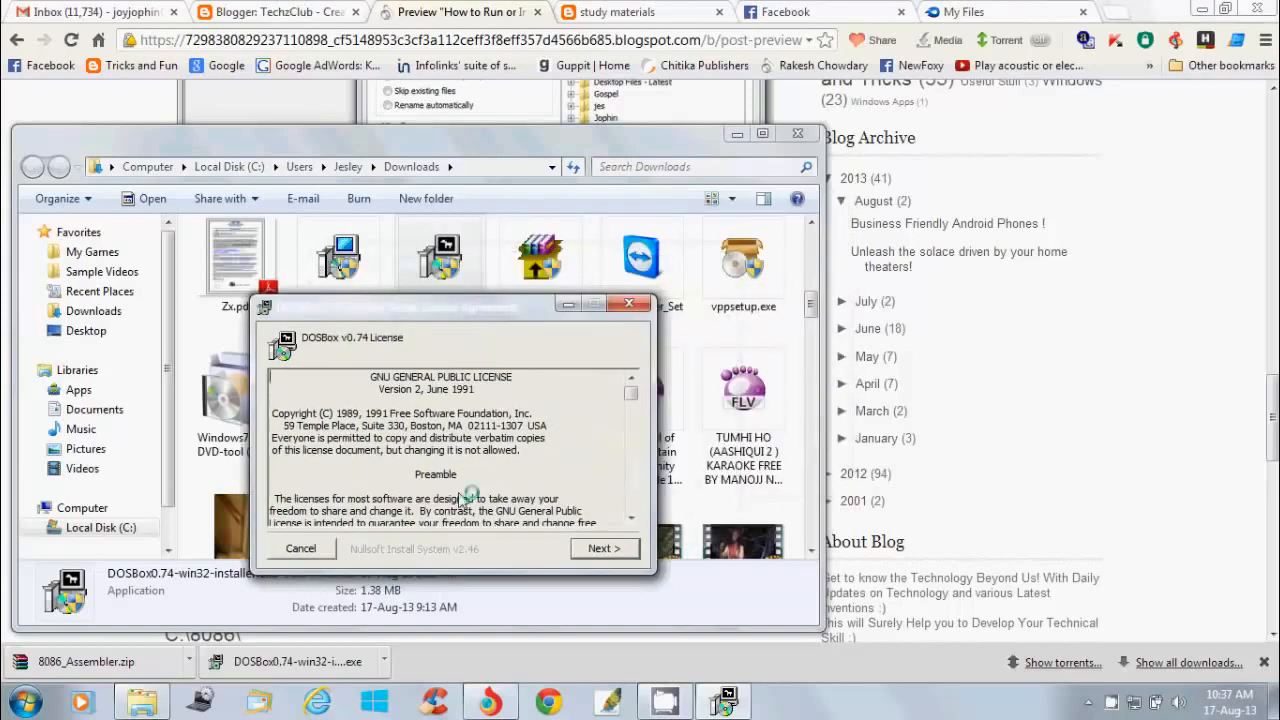
{"action": "mouse_move", "coordinate": [548, 540]}
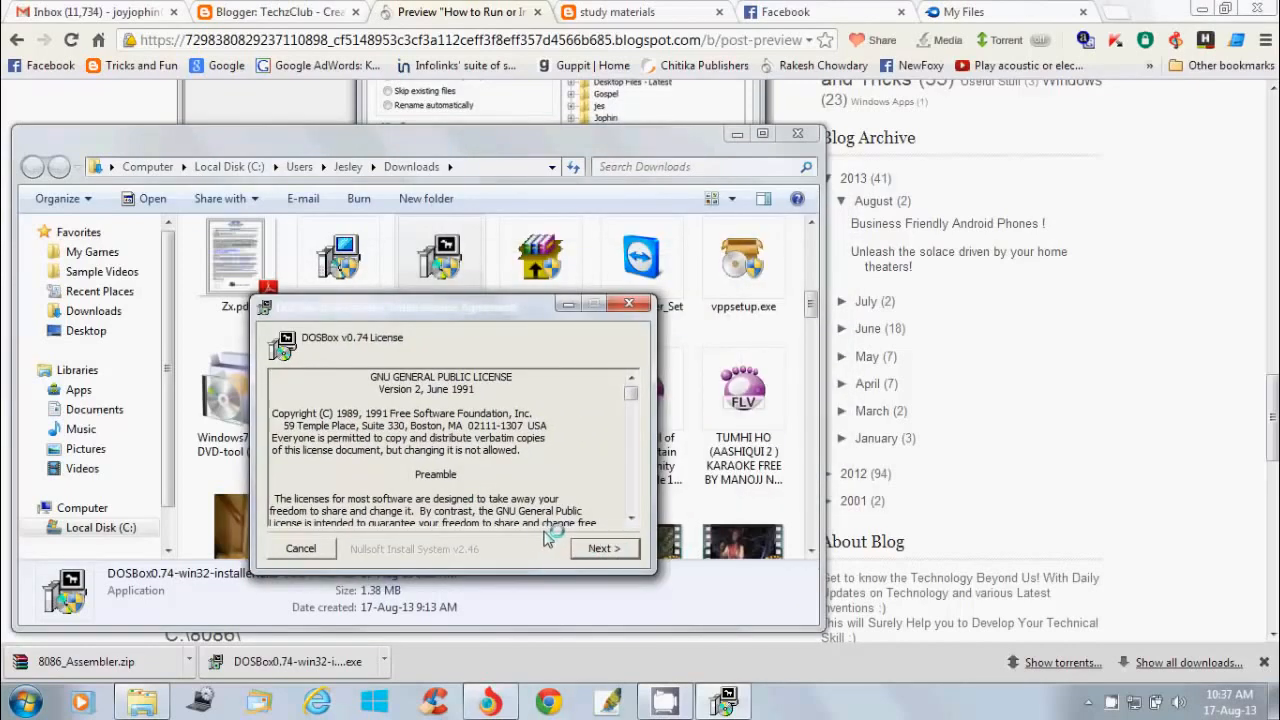
{"action": "left_click", "coordinate": [604, 548]}
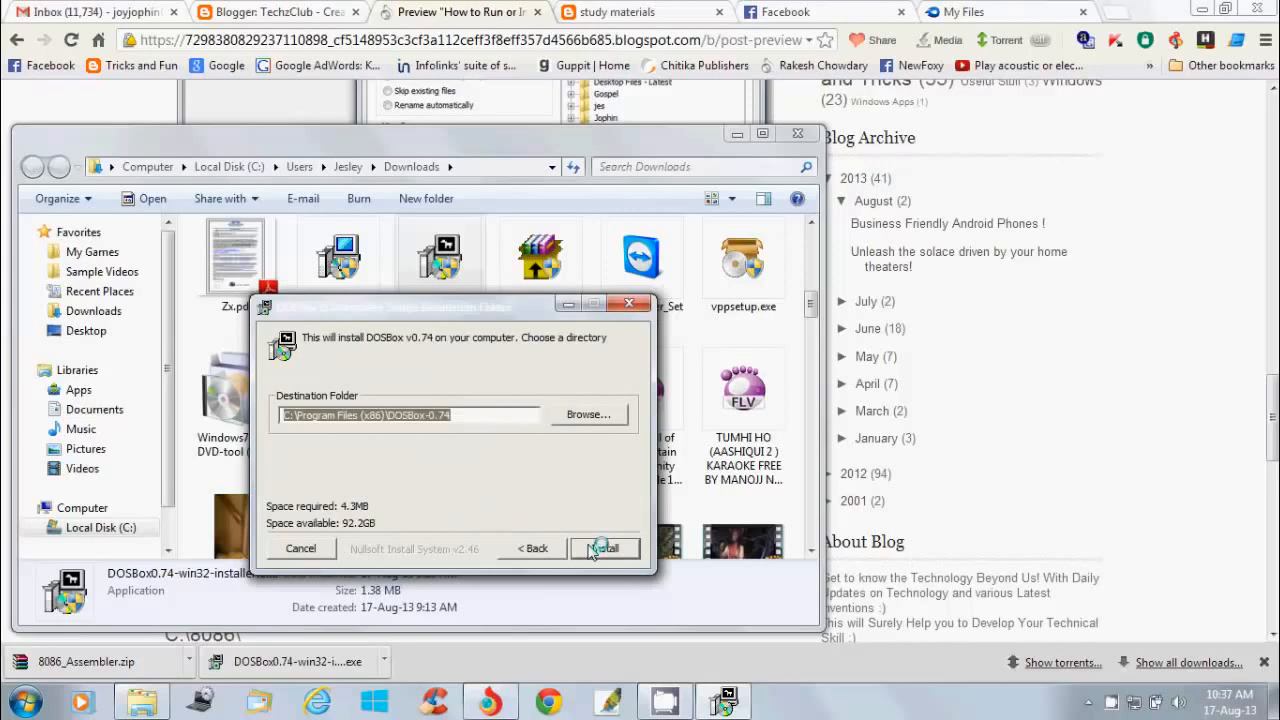
{"action": "left_click", "coordinate": [604, 548]}
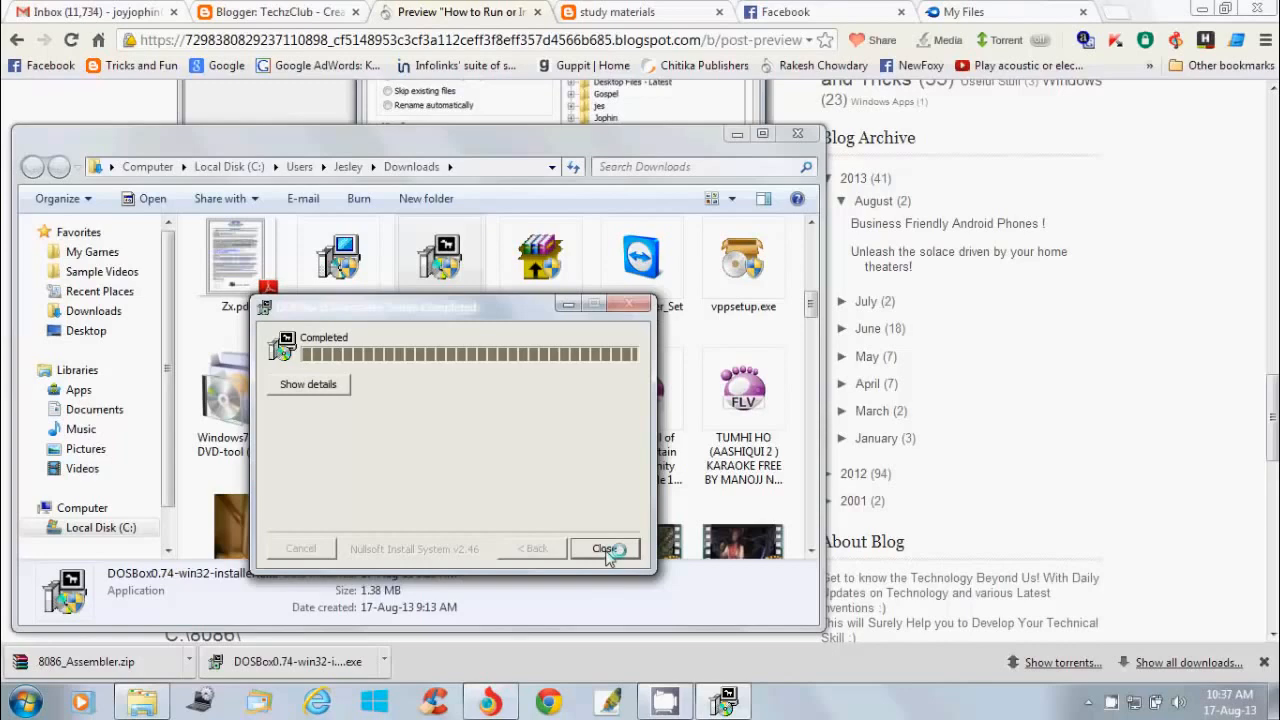
{"action": "left_click", "coordinate": [604, 548]}
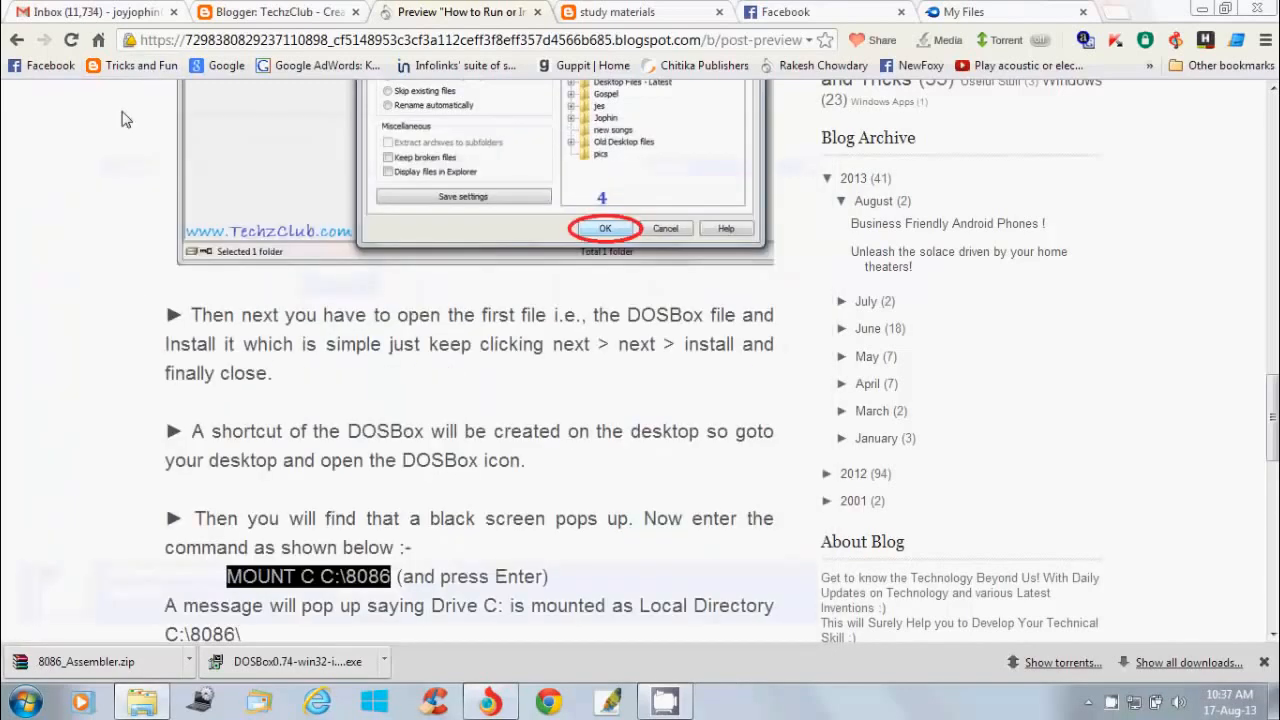
Launch DOSBox 0.74 from its desktop shortcut
{"action": "scroll", "scroll_direction": "down", "scroll_amount": 3}
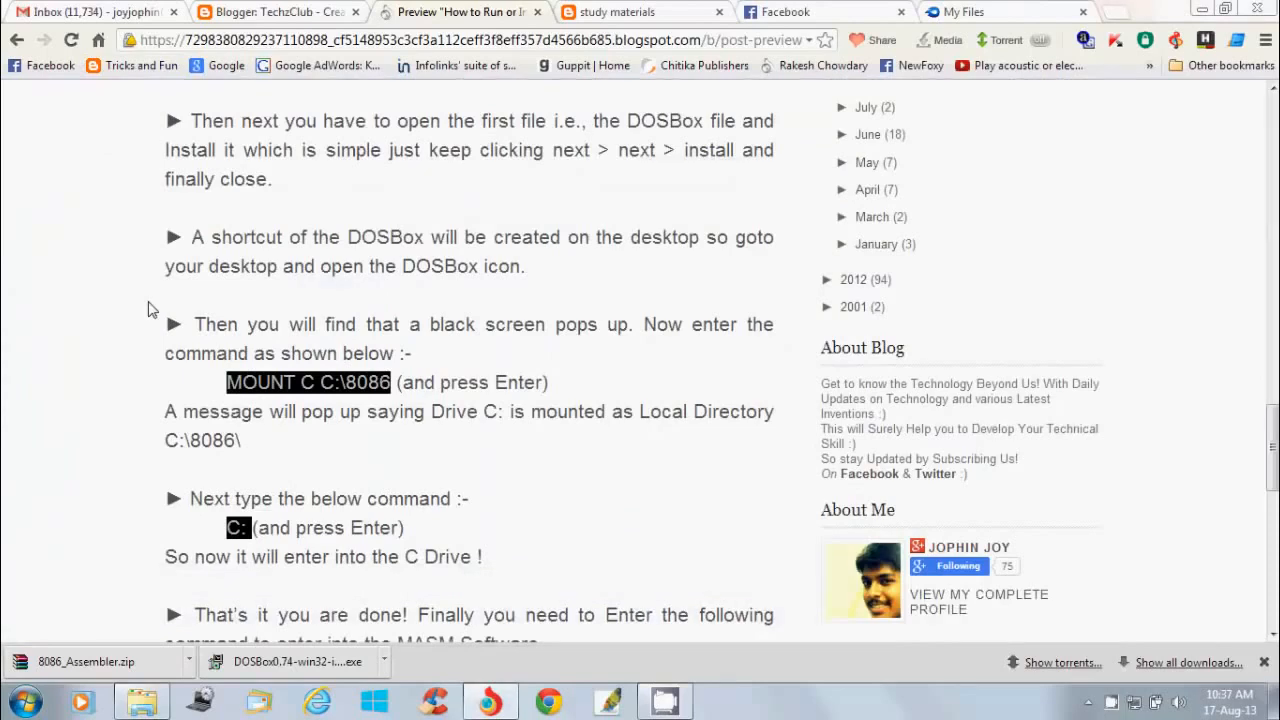
{"action": "scroll", "scroll_direction": "down", "scroll_amount": 3}
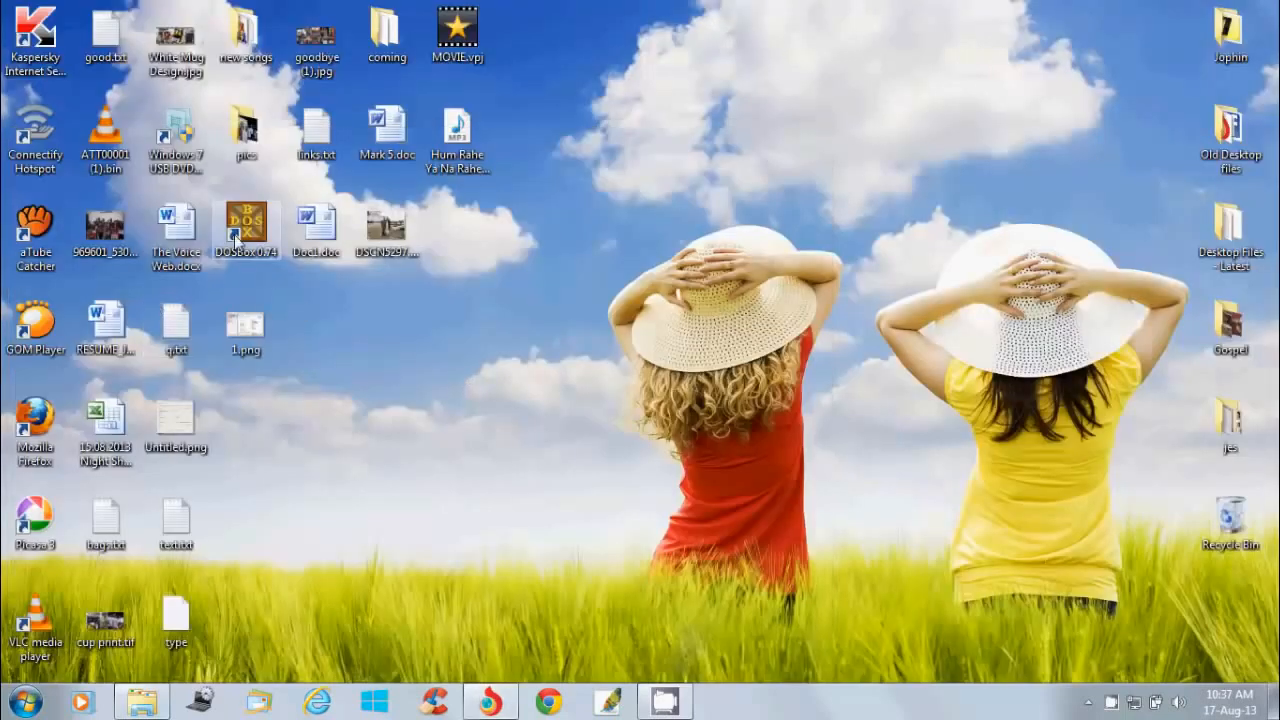
{"action": "left_click", "coordinate": [244, 224]}
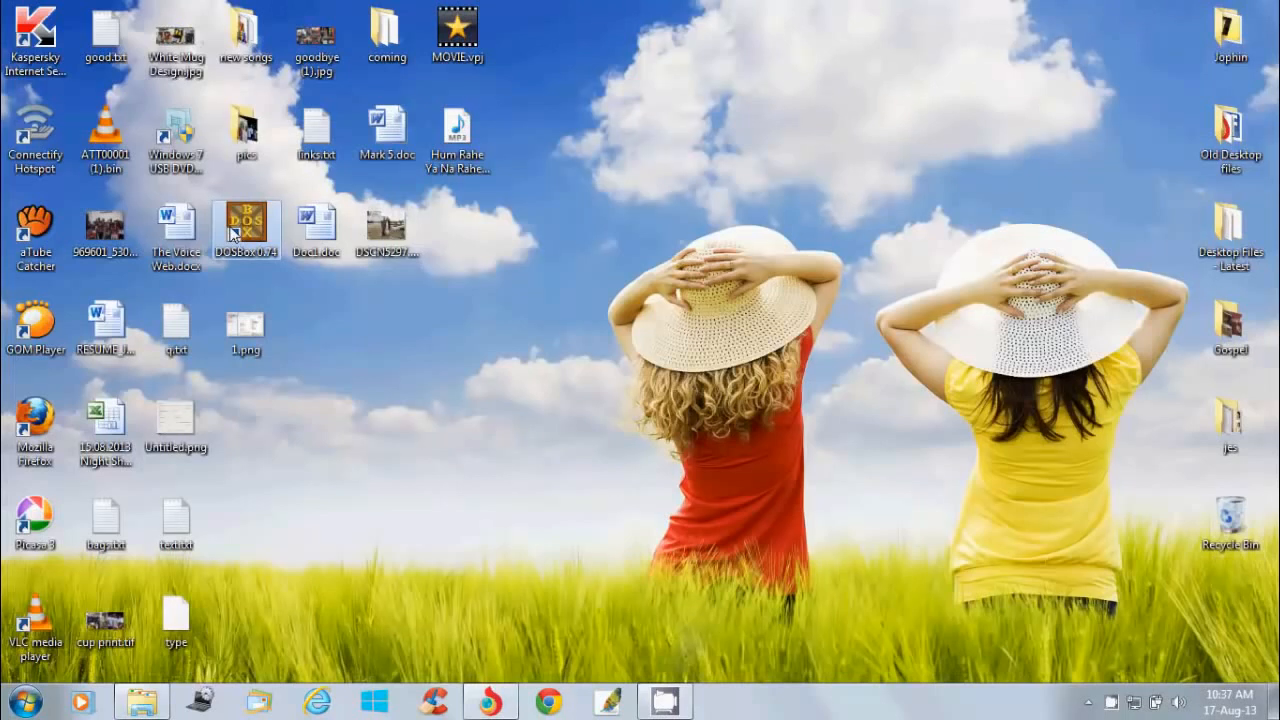
{"action": "mouse_move", "coordinate": [264, 236]}
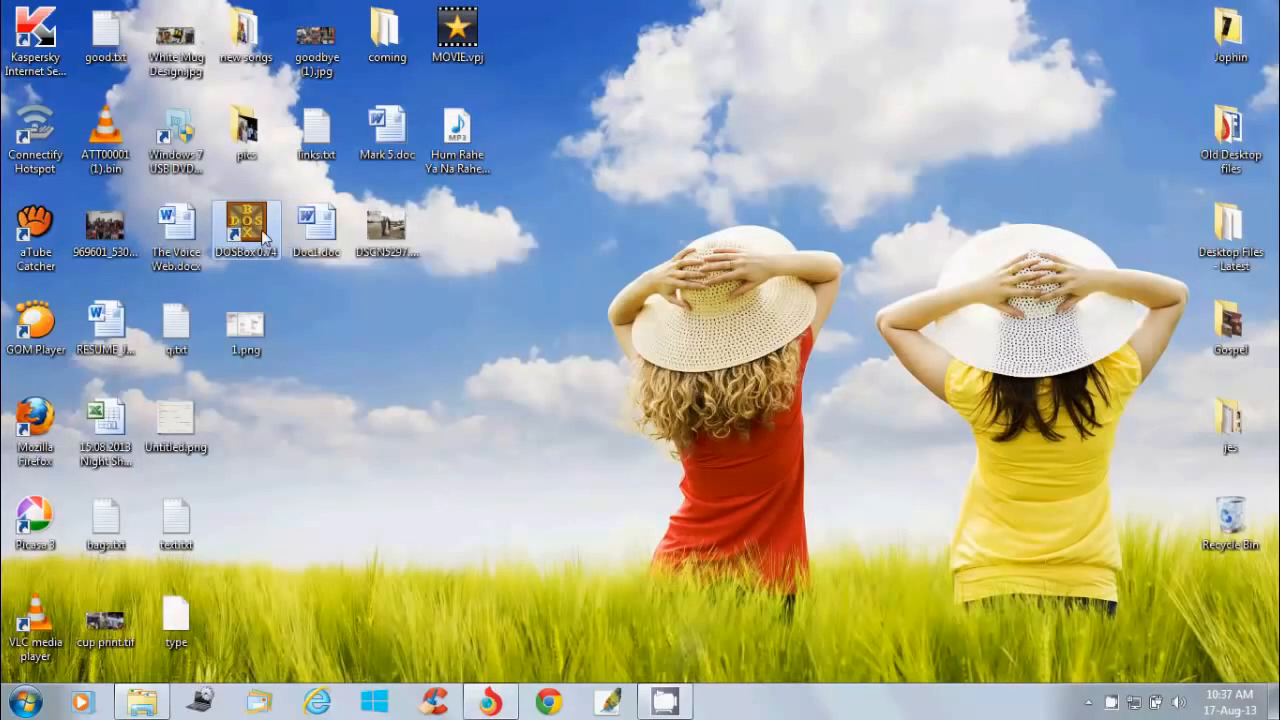
{"action": "double_click", "coordinate": [246, 224]}
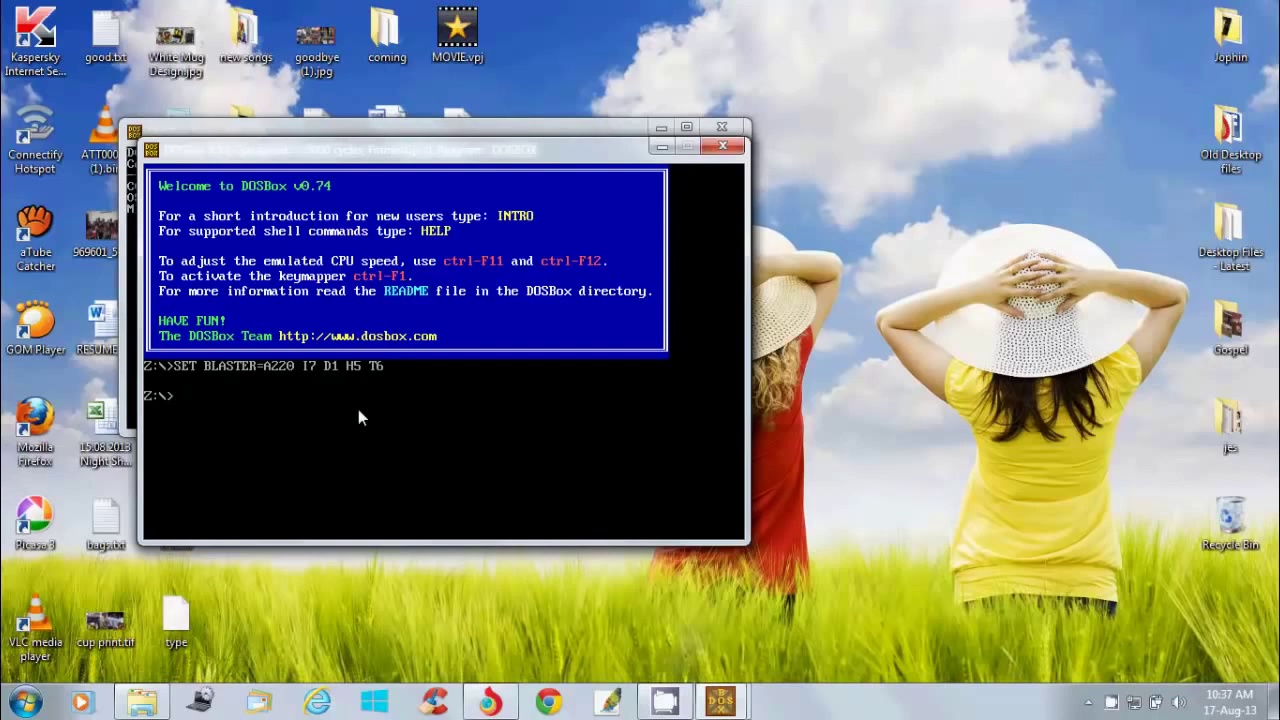
{"action": "mouse_move", "coordinate": [286, 390]}
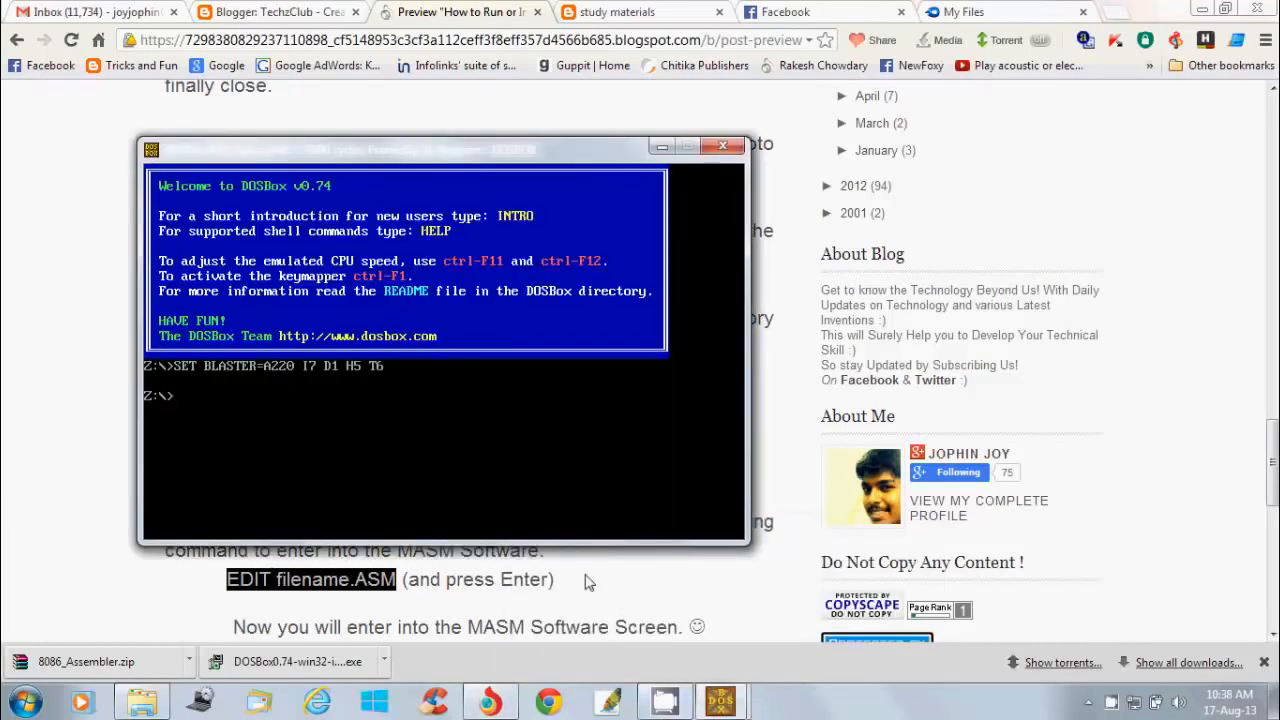
Run MOUNT C C:\8086 and switch the prompt to the C: drive
{"action": "type", "text": "MOUNT C C:\\"}
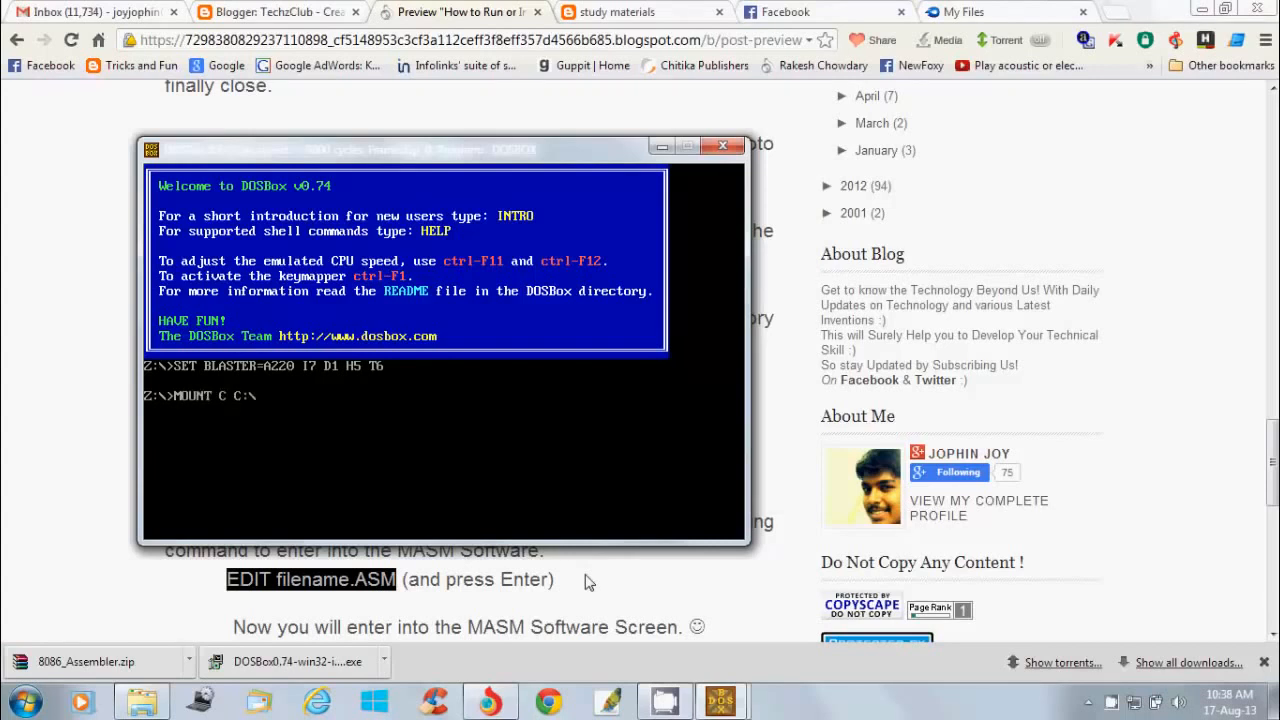
{"action": "type", "text": "8"}
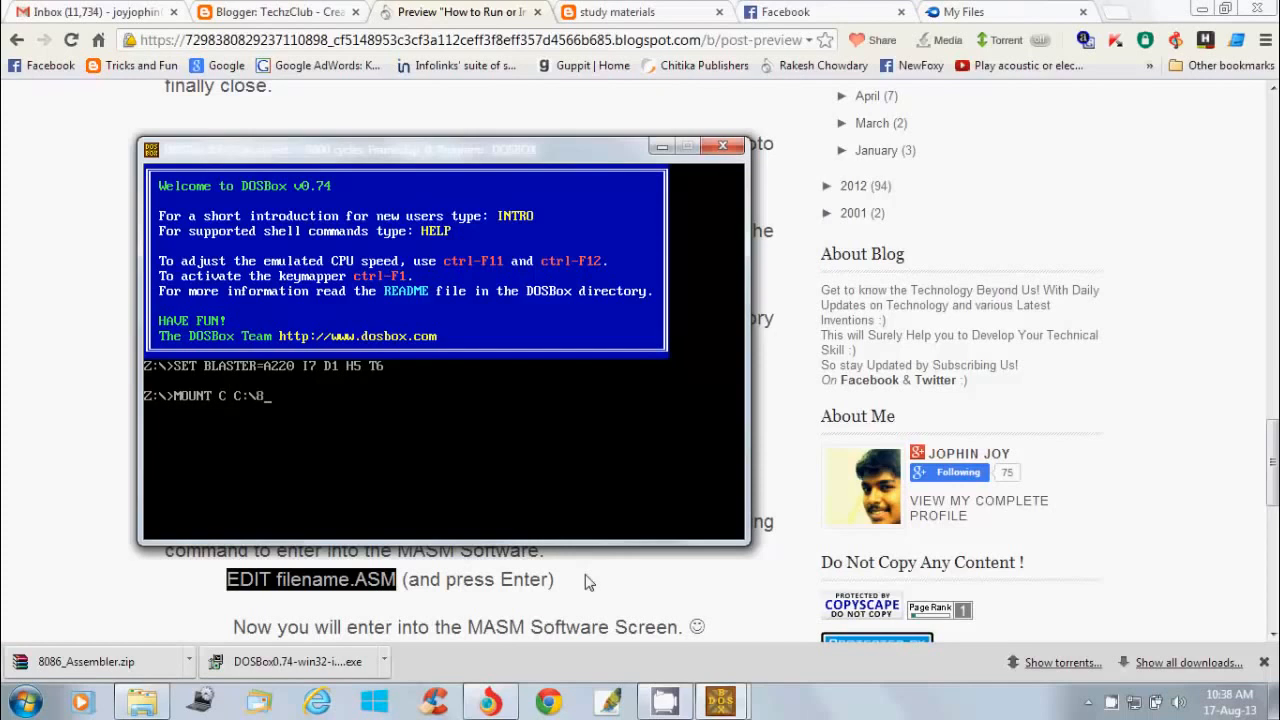
{"action": "key", "text": "Return"}
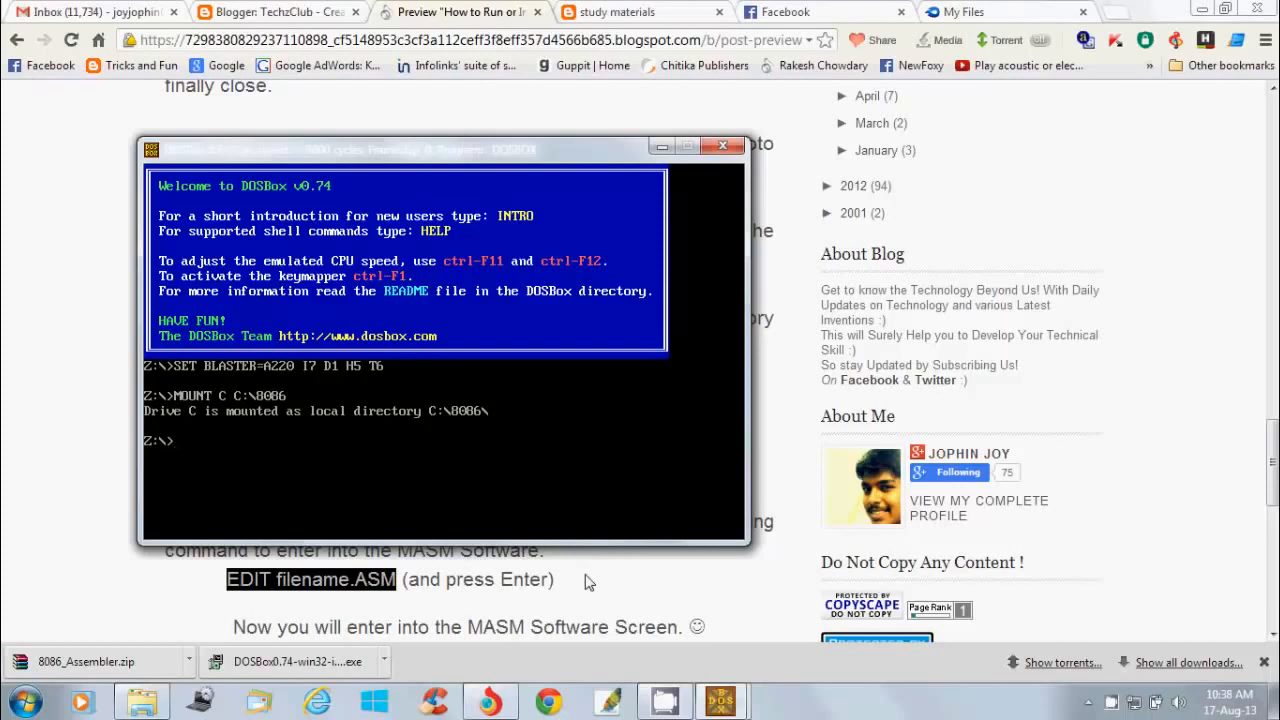
{"action": "type", "text": "C:"}
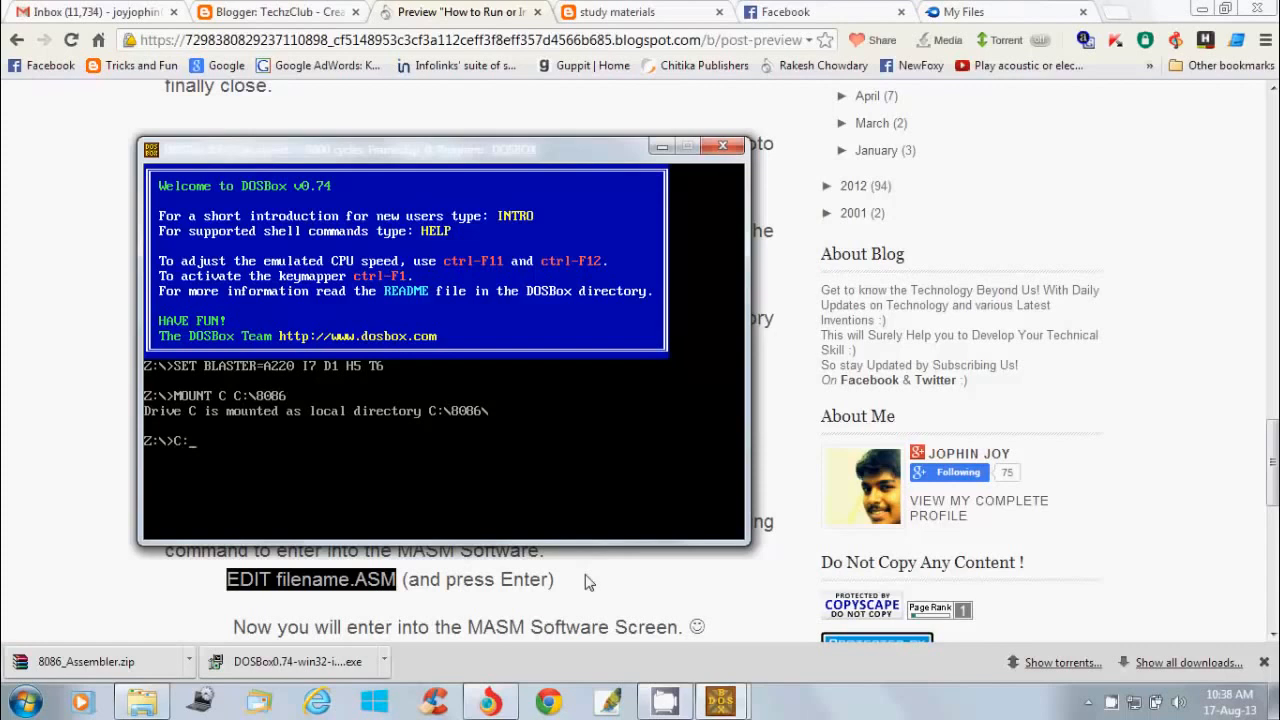
{"action": "key", "text": "Return"}
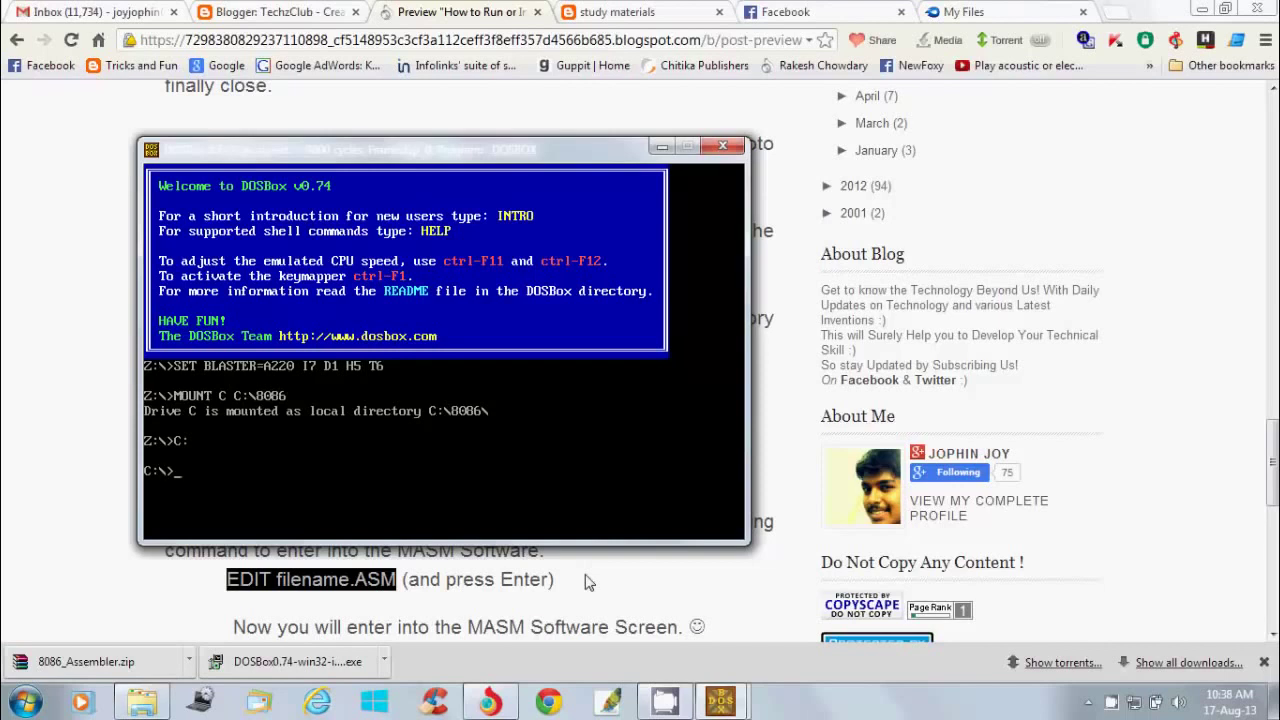
Run EDIT EXP1.ASM to open a blank assembly file in the editor
{"action": "type", "text": "EDIT"}
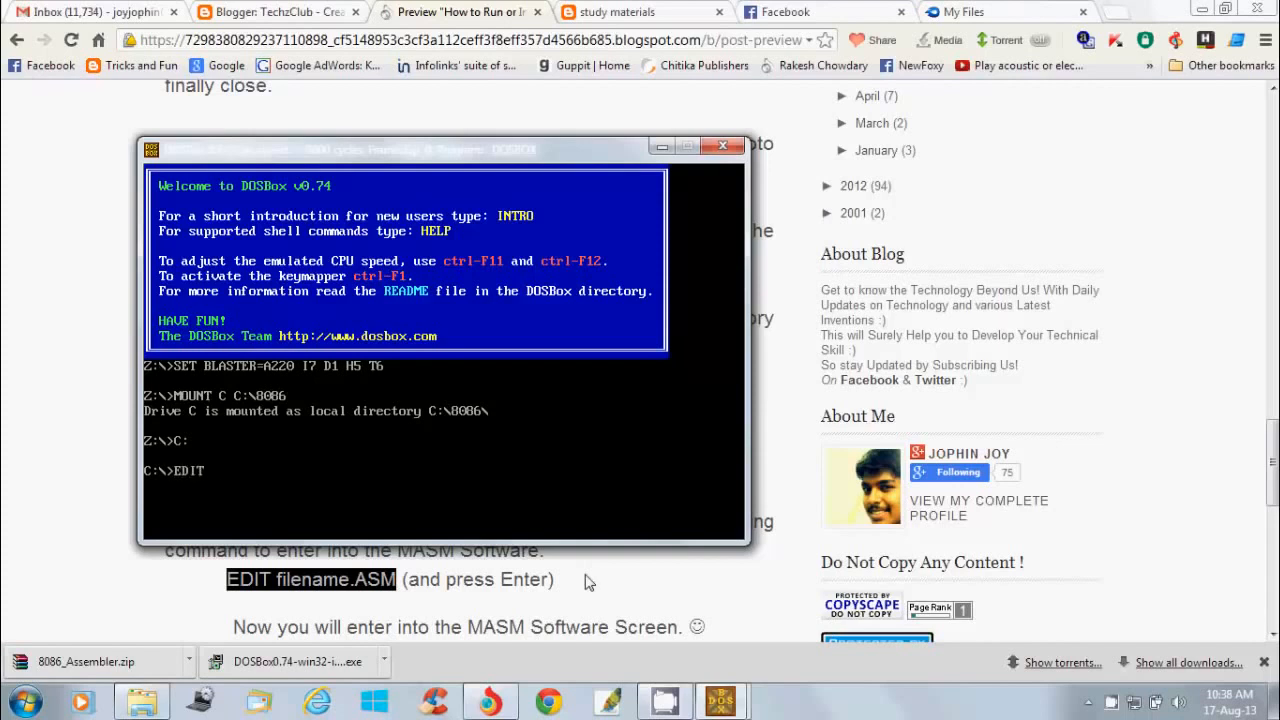
{"action": "type", "text": "EXP1.A"}
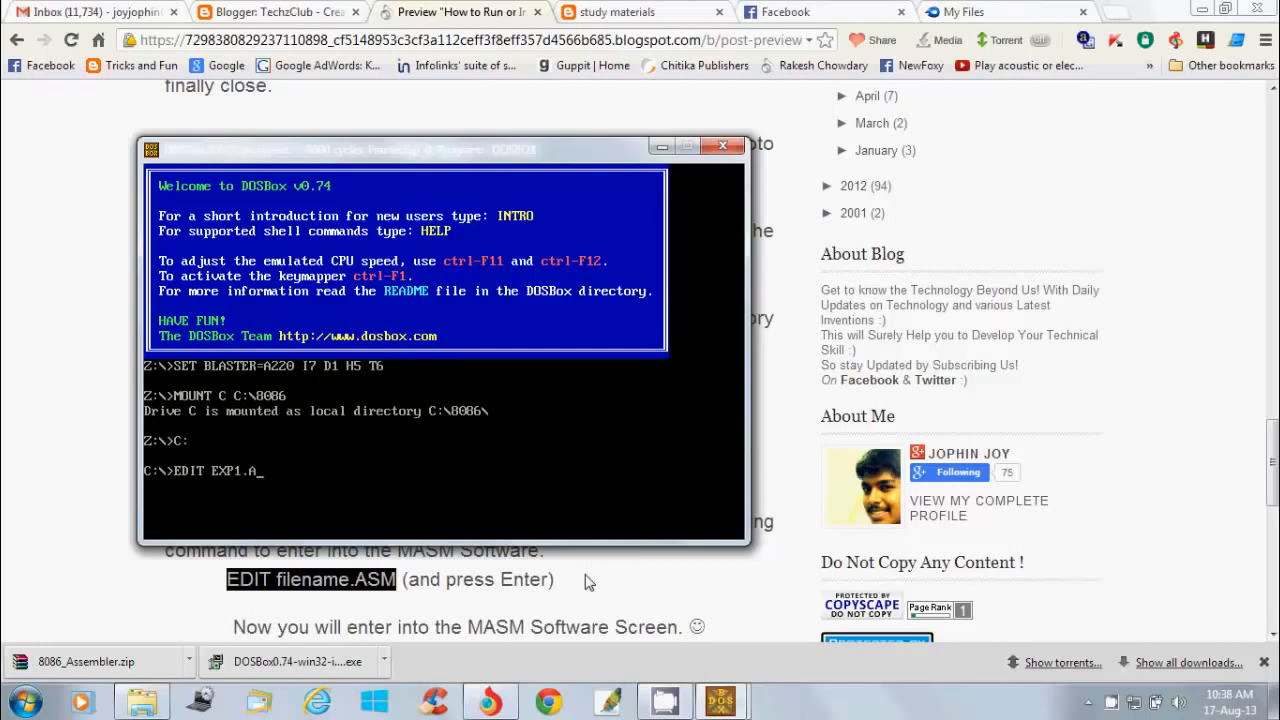
{"action": "key", "text": "Return"}
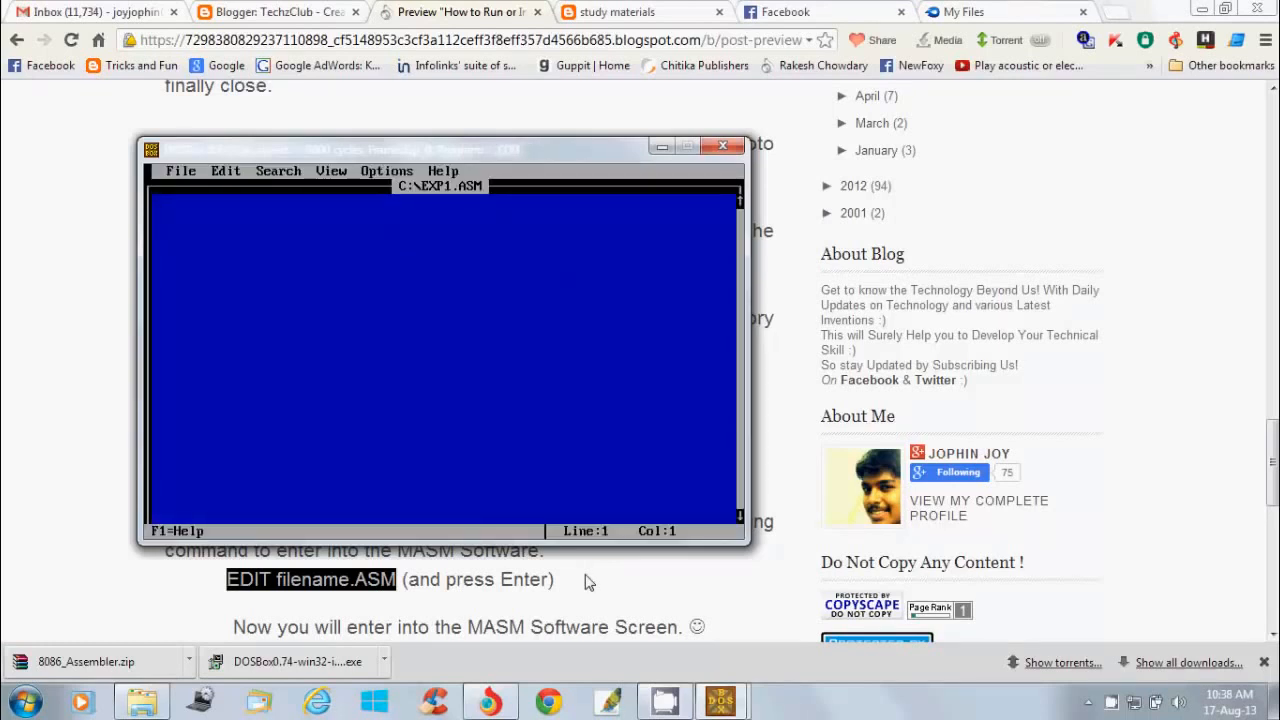
{"action": "mouse_move", "coordinate": [496, 412]}
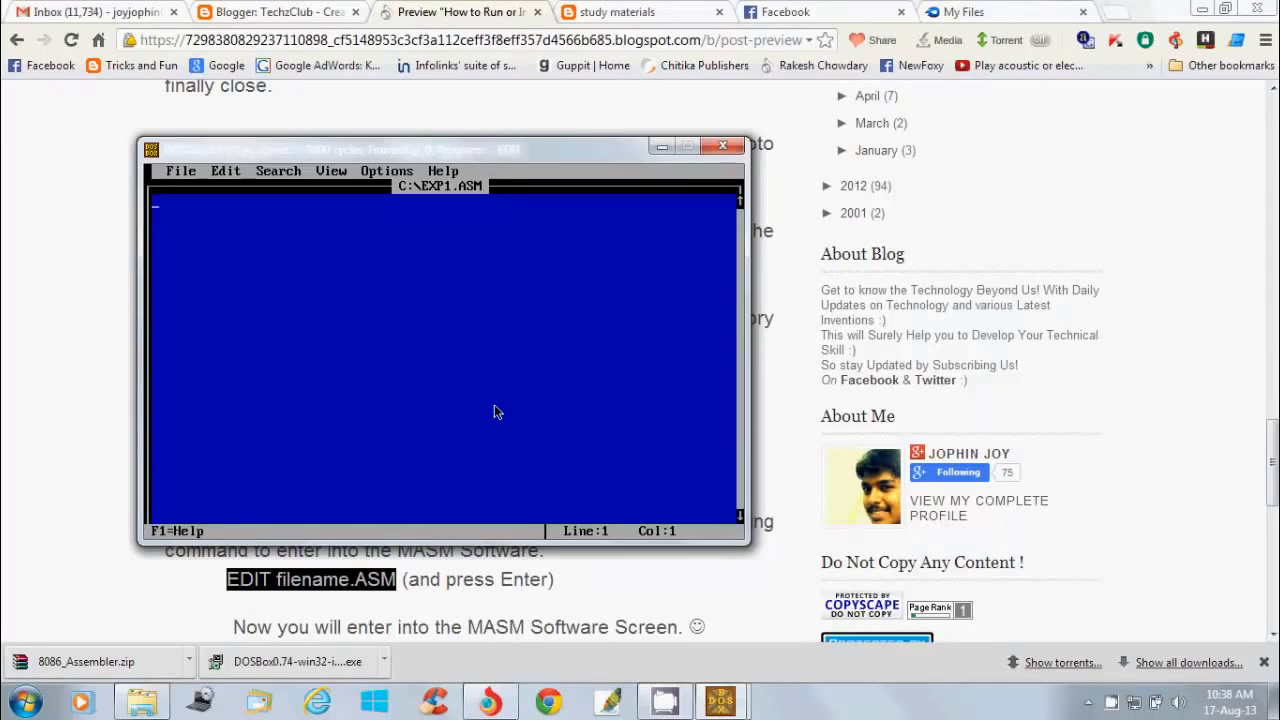
{"action": "mouse_move", "coordinate": [364, 352]}
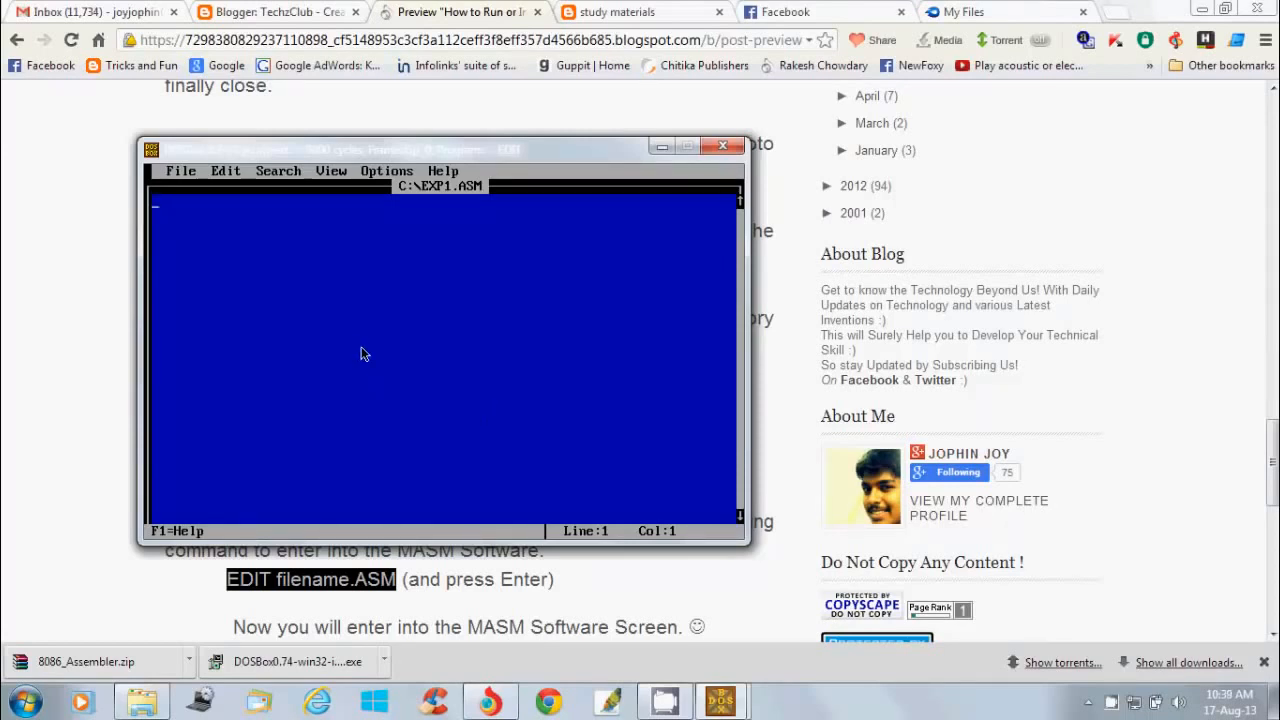